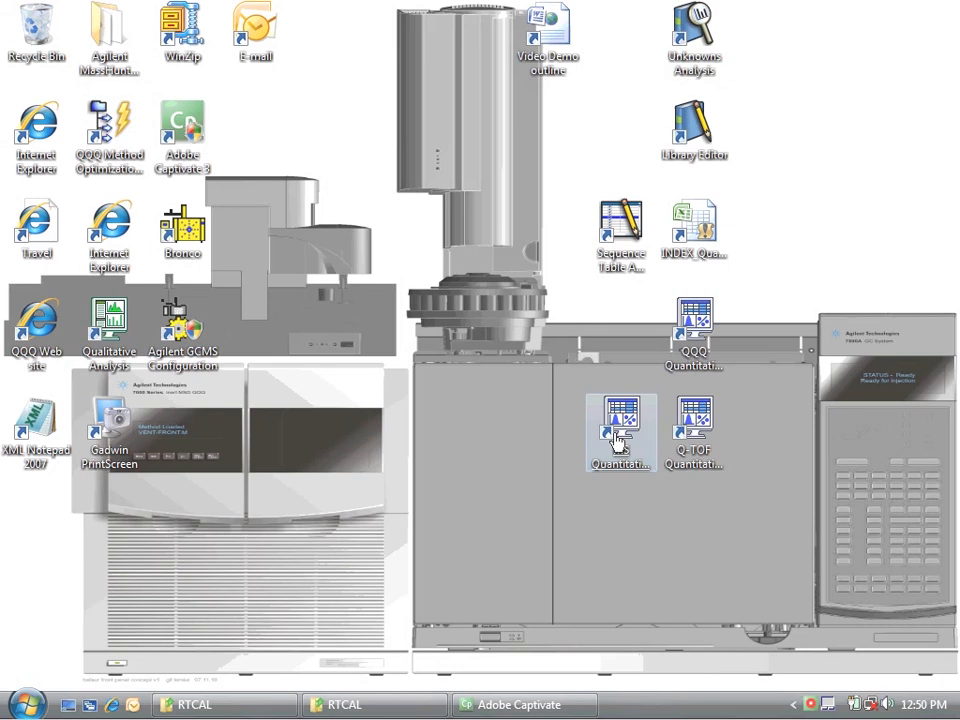
Launch Quantitative Analysis and create a new batch named RI with sample CFLOW-35HCS-01.D.
{"action": "double_click", "coordinate": [620, 432]}
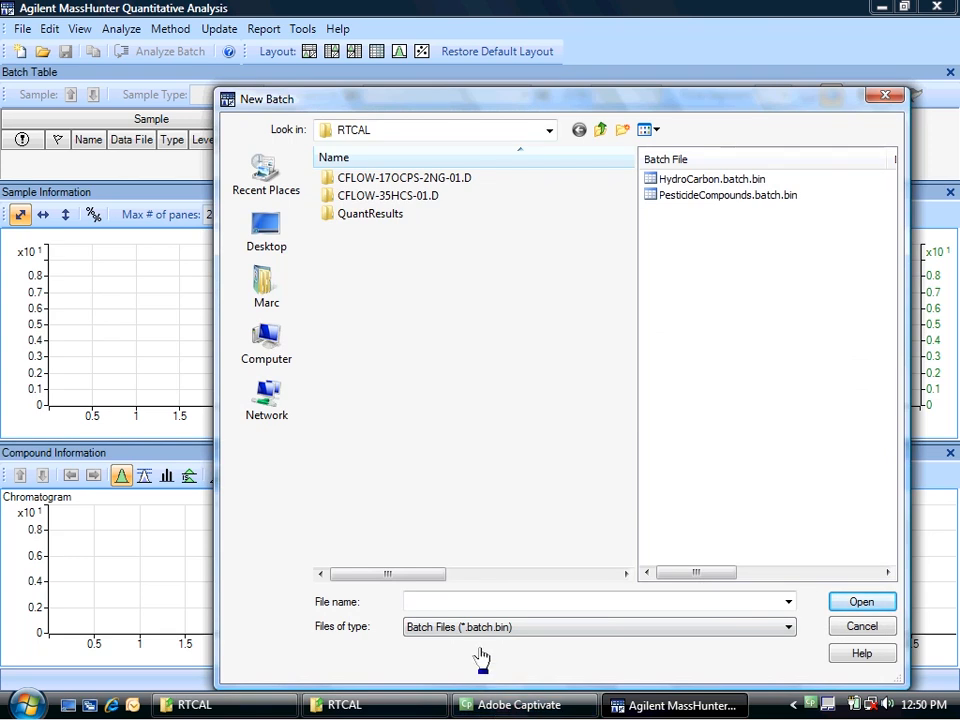
{"action": "left_click", "coordinate": [590, 600]}
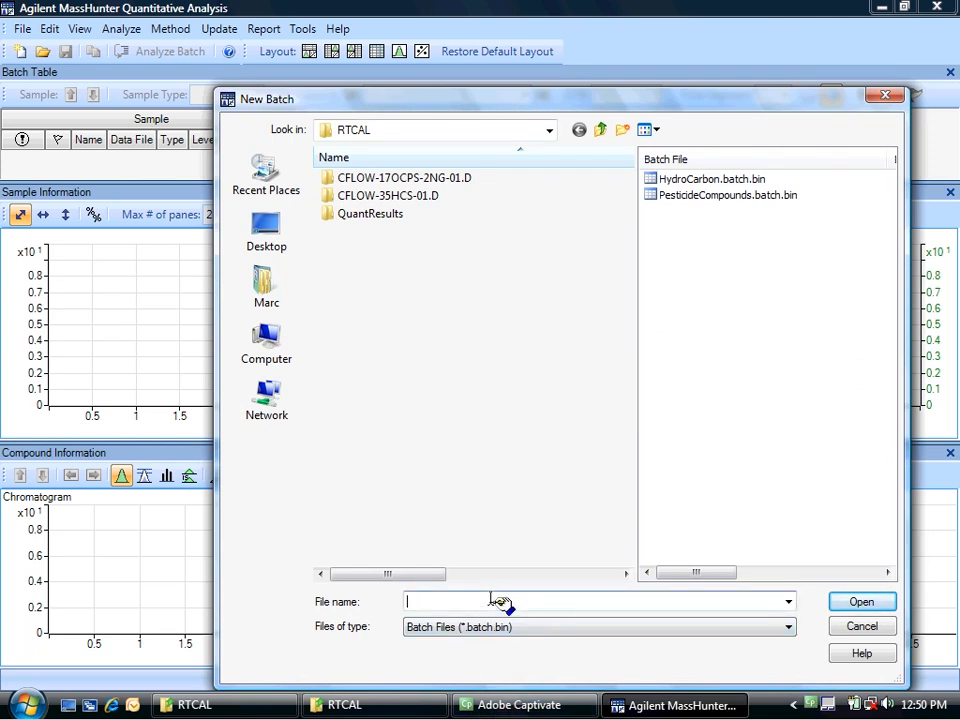
{"action": "type", "text": "Rl"}
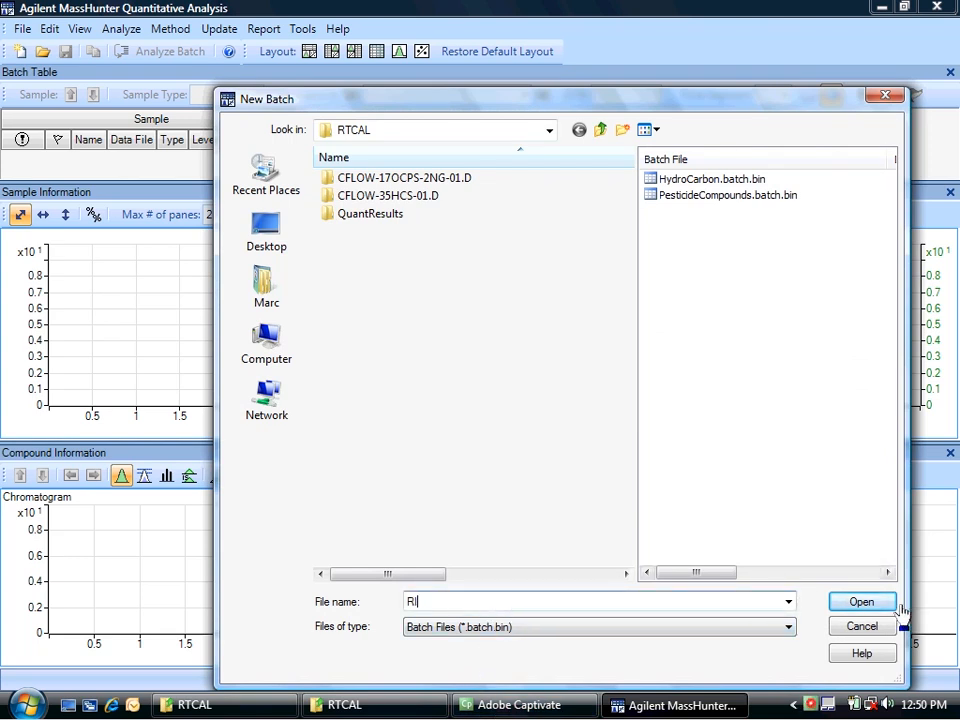
{"action": "left_click", "coordinate": [860, 600]}
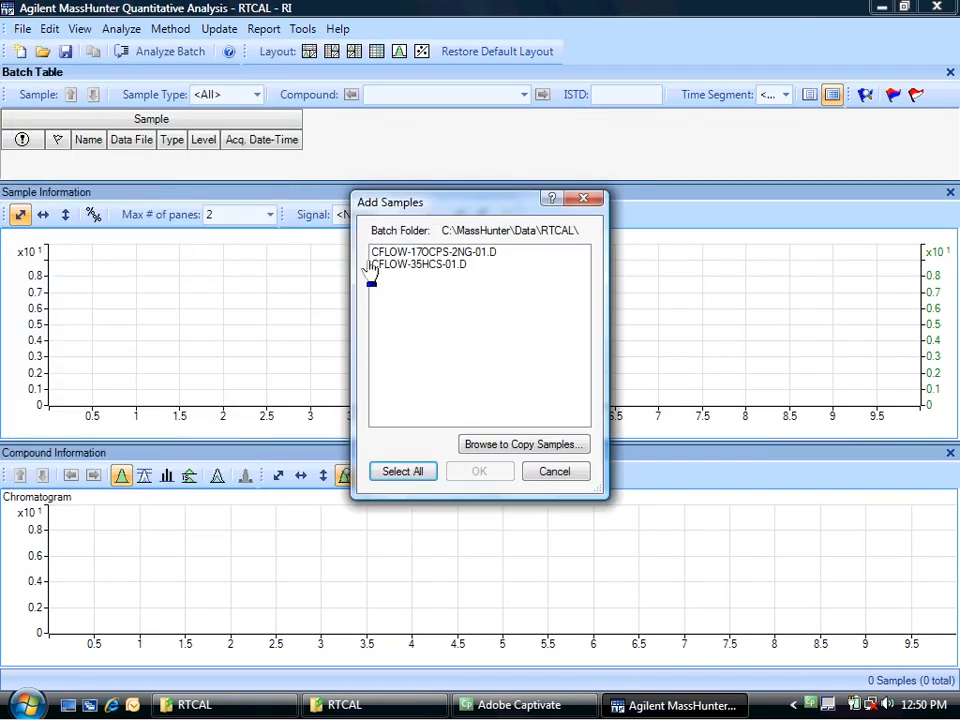
{"action": "mouse_move", "coordinate": [396, 272]}
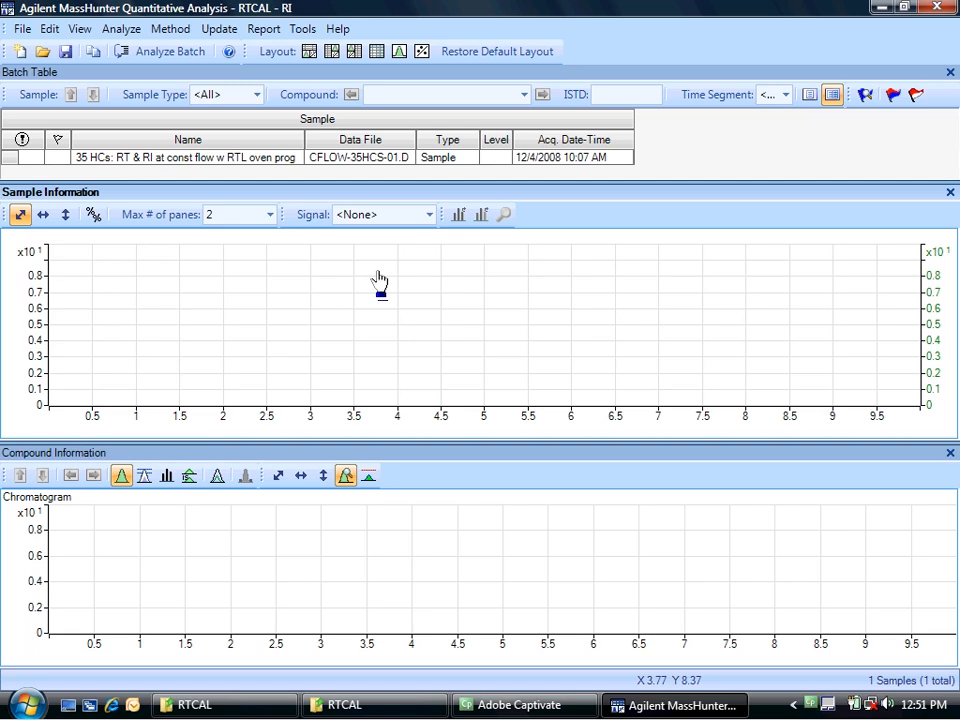
{"action": "left_click", "coordinate": [188, 156]}
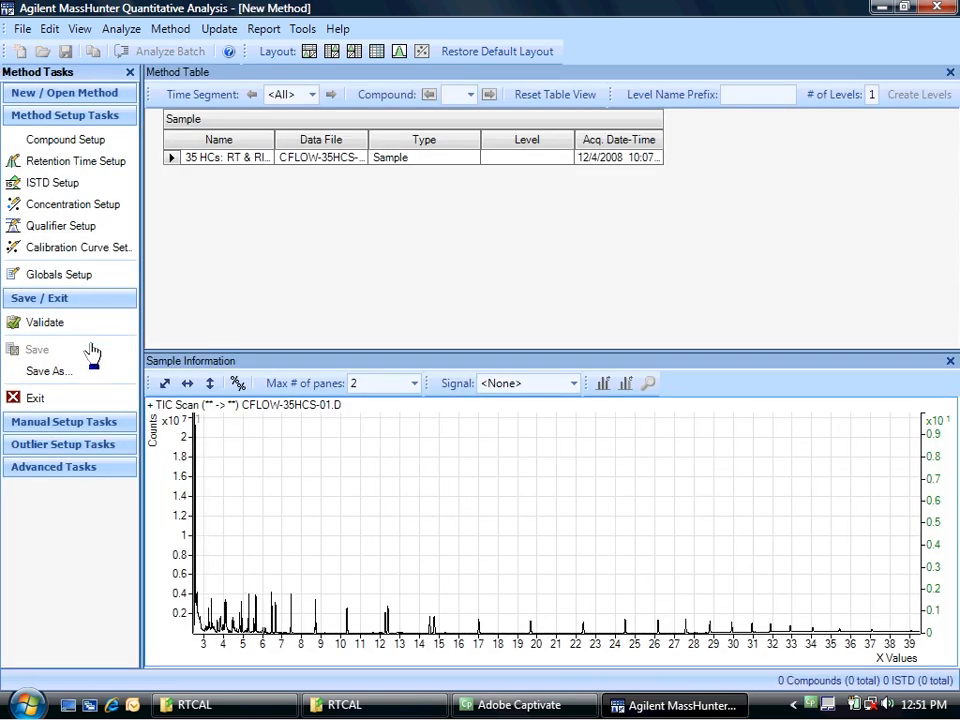
Expand Manual Setup Tasks and add a new compound to the method.
{"action": "left_click", "coordinate": [64, 446]}
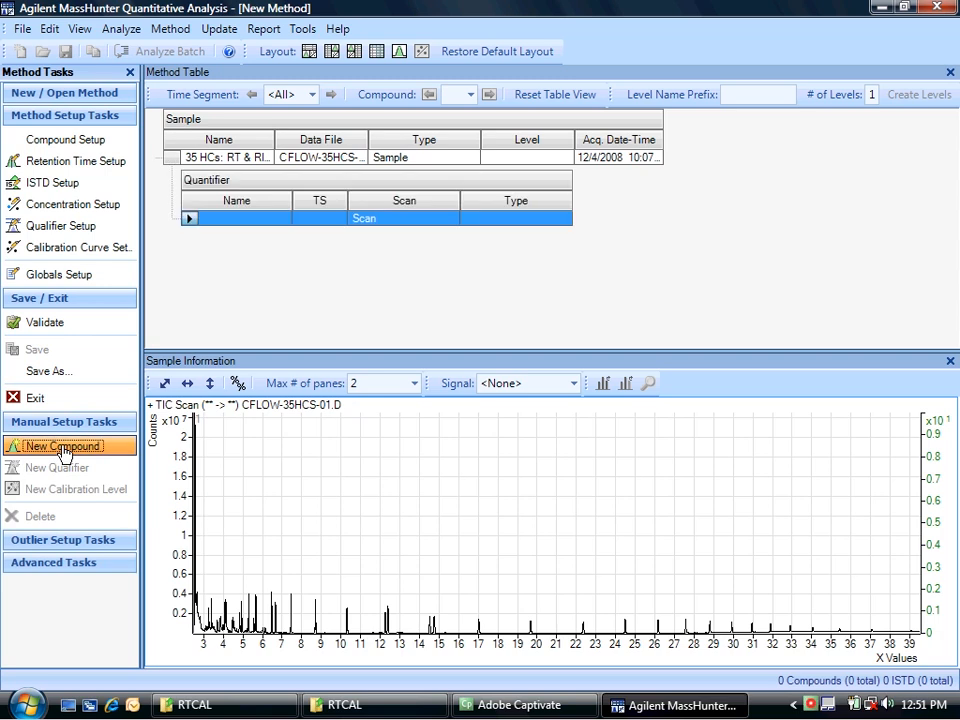
{"action": "left_click", "coordinate": [62, 446]}
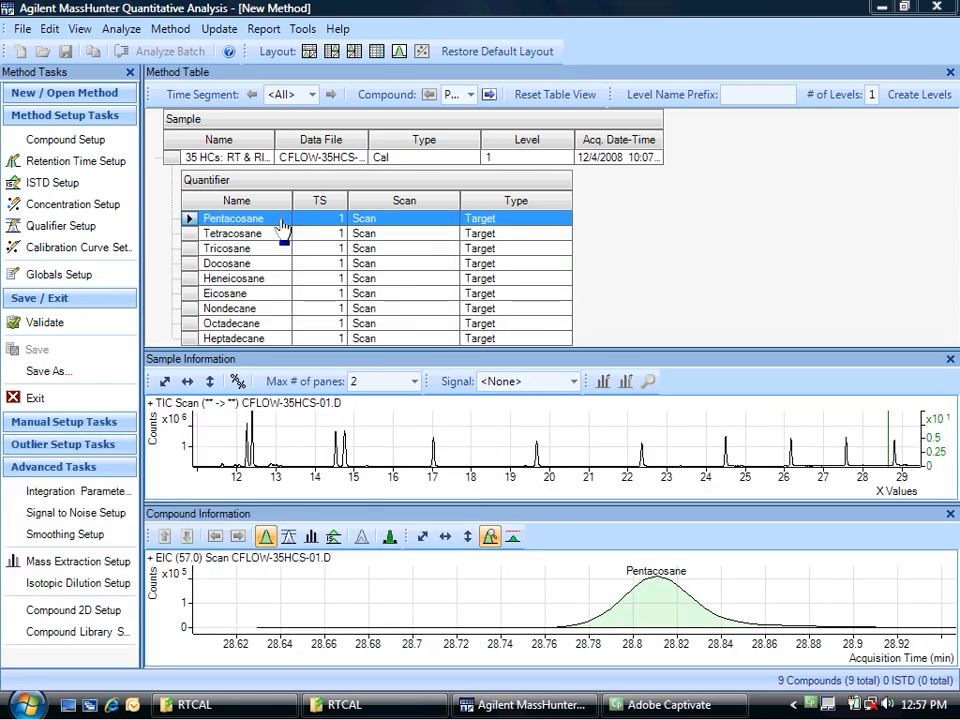
{"action": "mouse_move", "coordinate": [240, 248]}
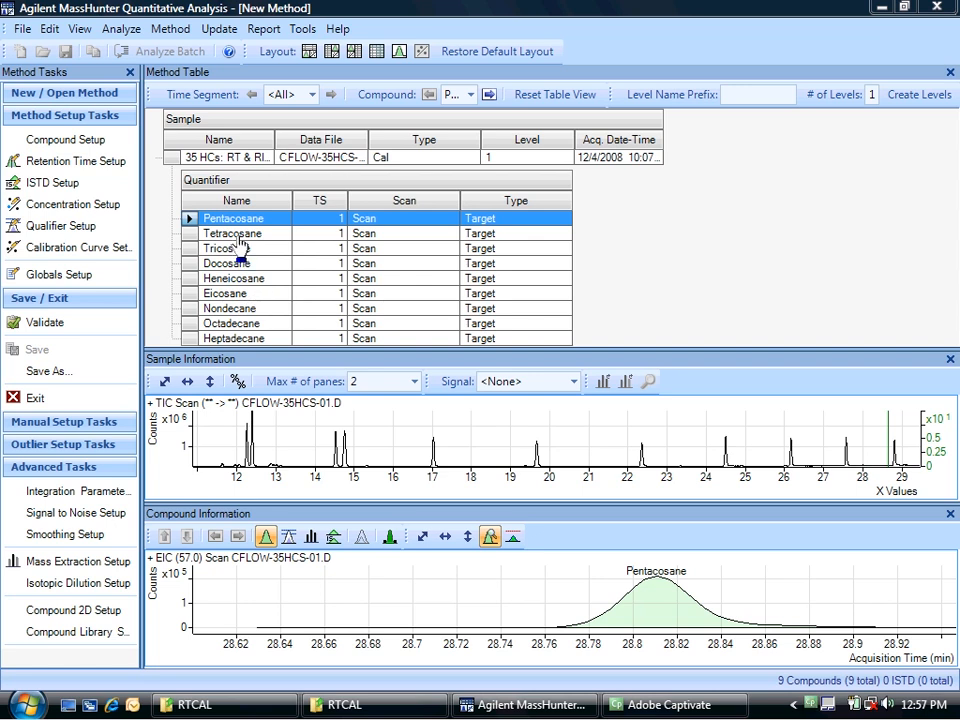
Review the Docosane and Heneicosane entries, then validate the method with no errors.
{"action": "left_click", "coordinate": [228, 264]}
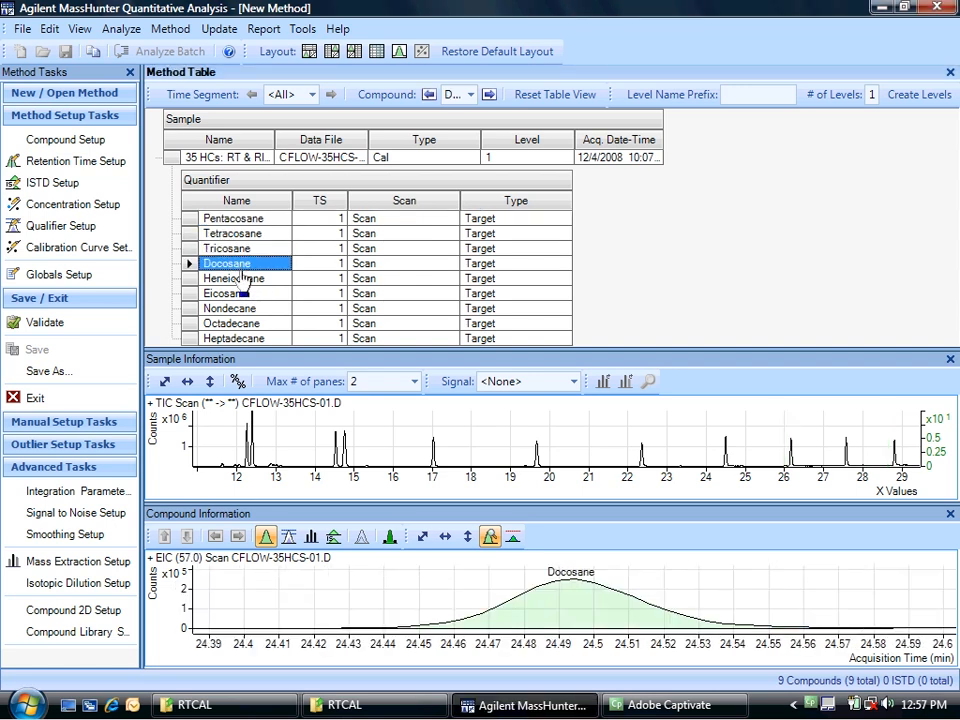
{"action": "left_click", "coordinate": [236, 278]}
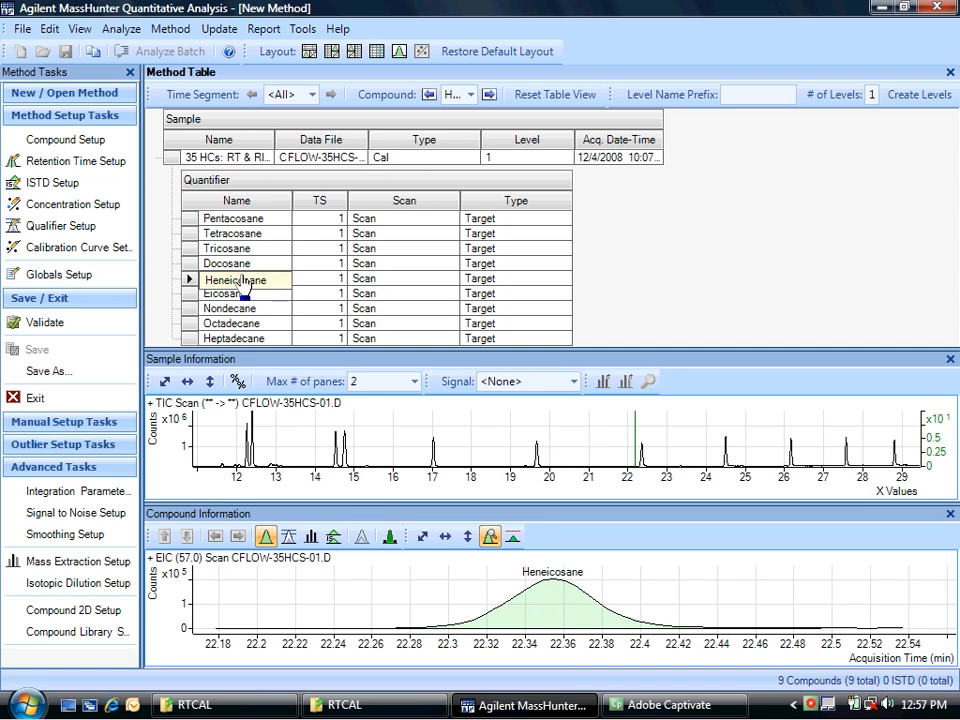
{"action": "left_click", "coordinate": [236, 278]}
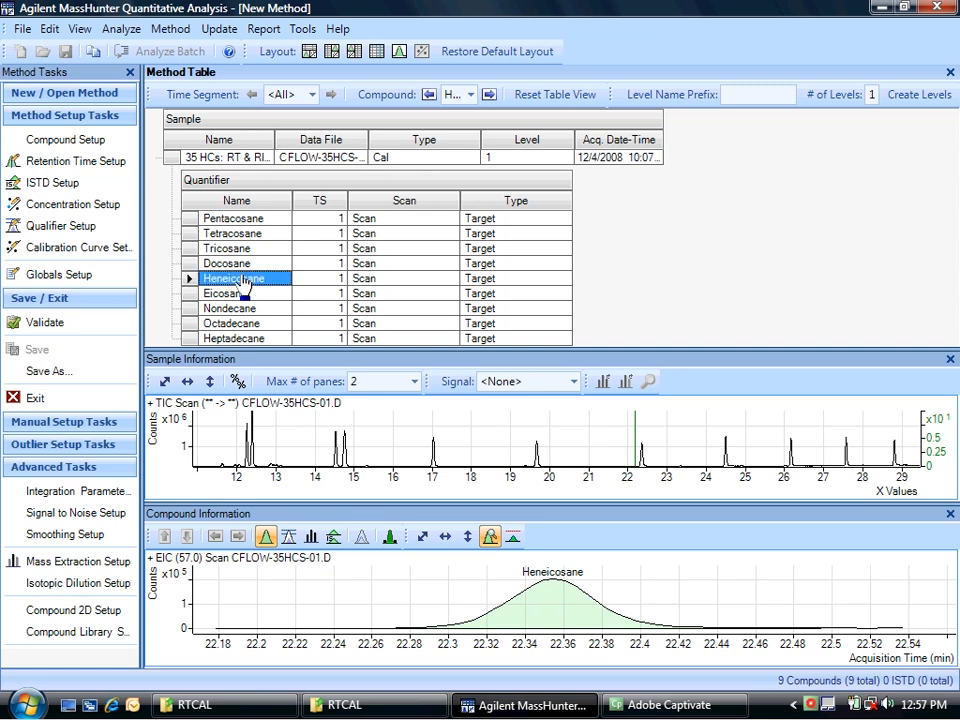
{"action": "left_click", "coordinate": [44, 322]}
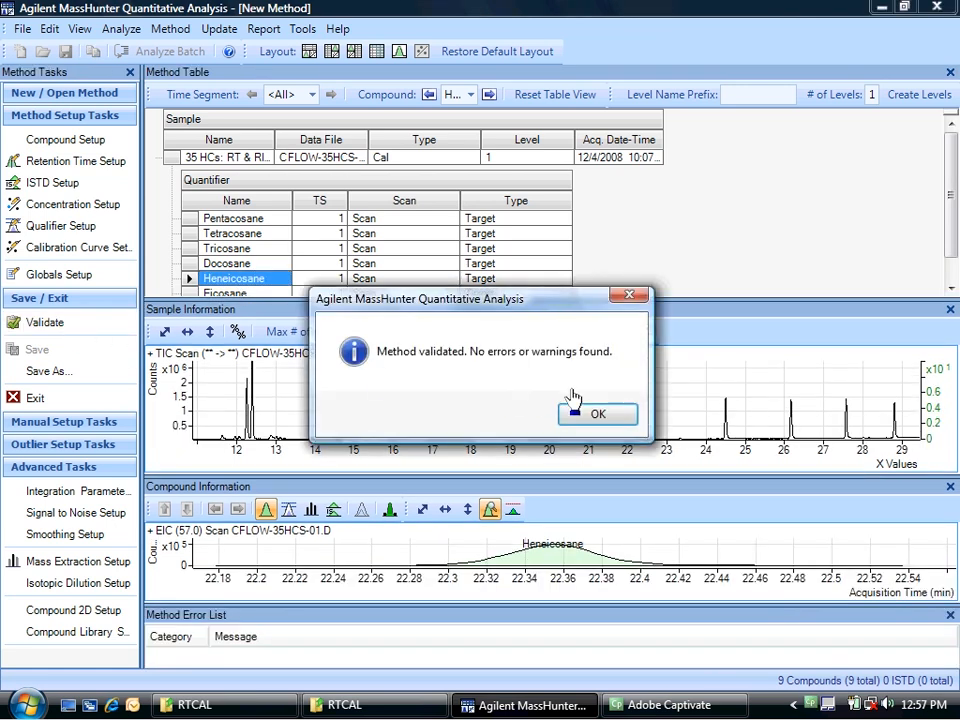
{"action": "left_click", "coordinate": [596, 414]}
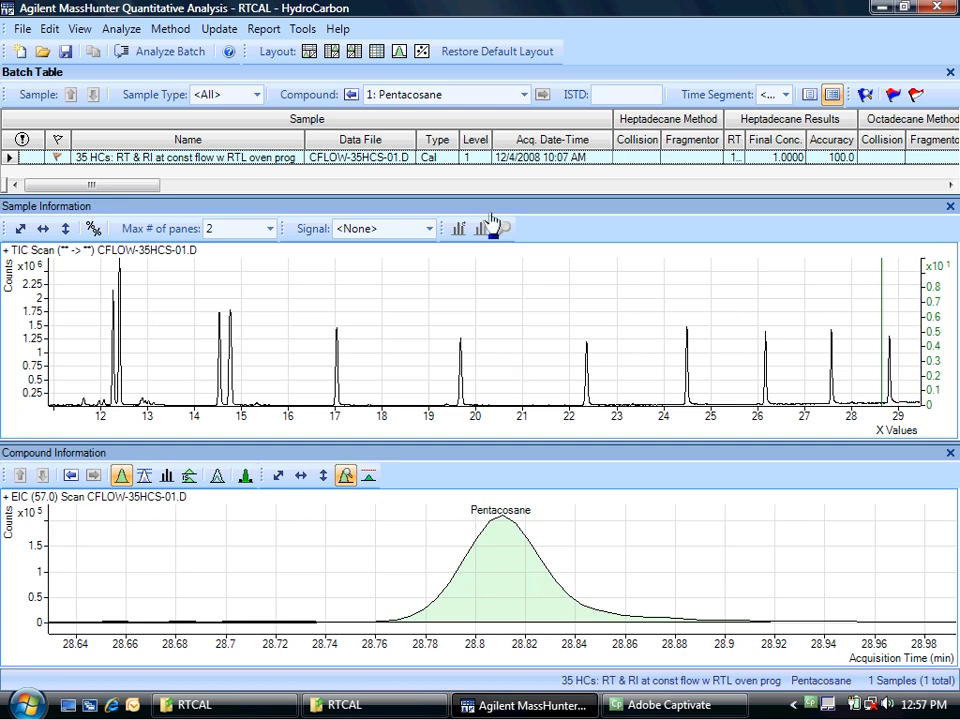
Step from Pentacosane to Tetracosane and the next compound's results.
{"action": "left_click", "coordinate": [350, 94]}
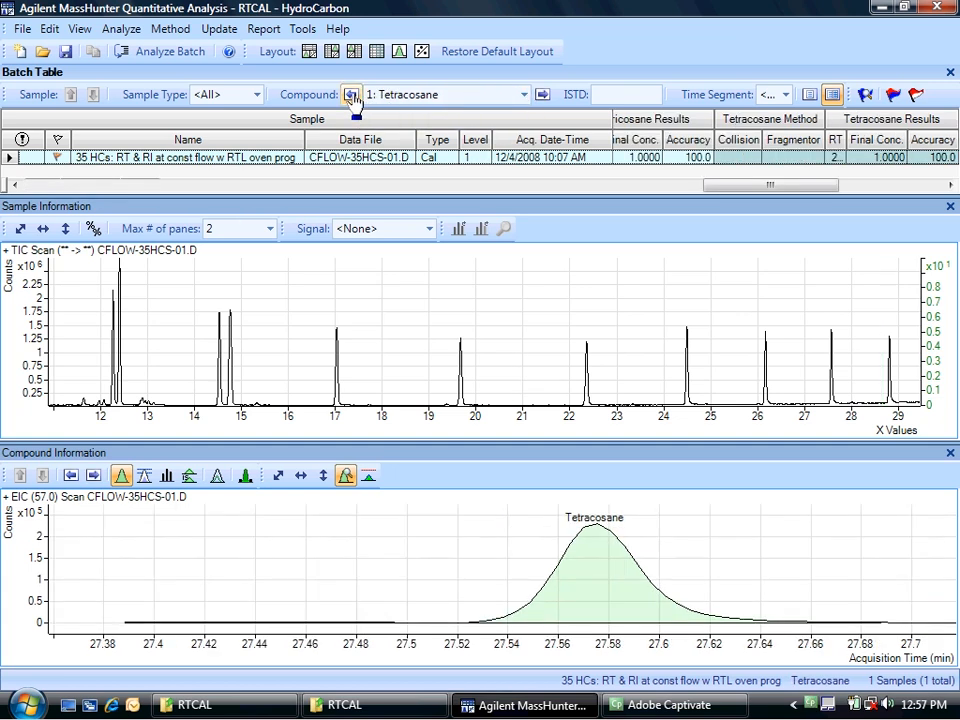
{"action": "left_click", "coordinate": [352, 94]}
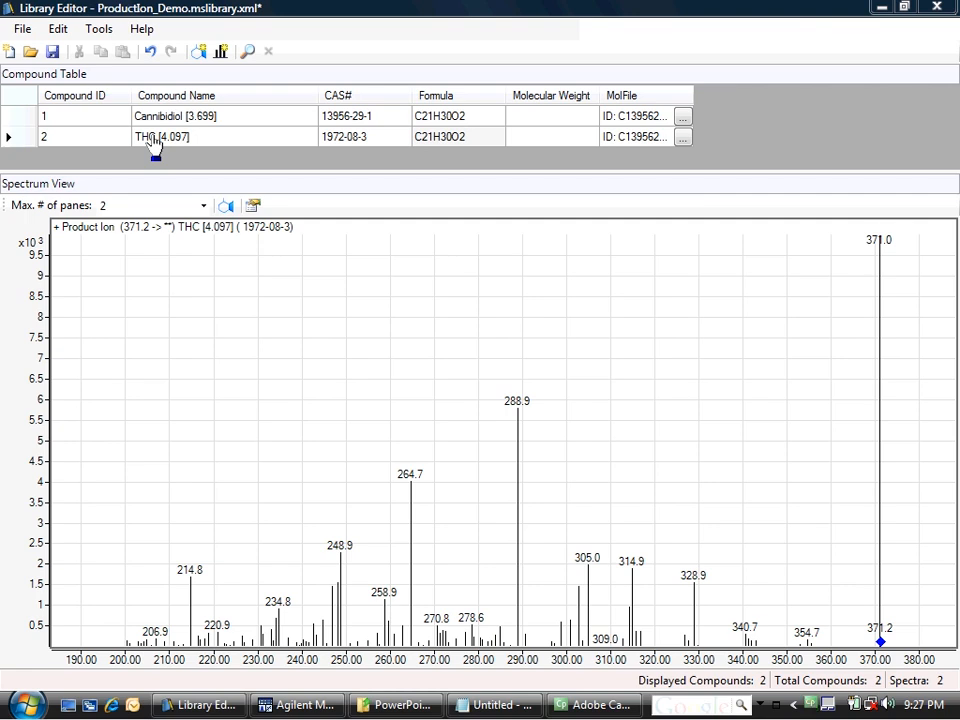
{"action": "left_click", "coordinate": [458, 136]}
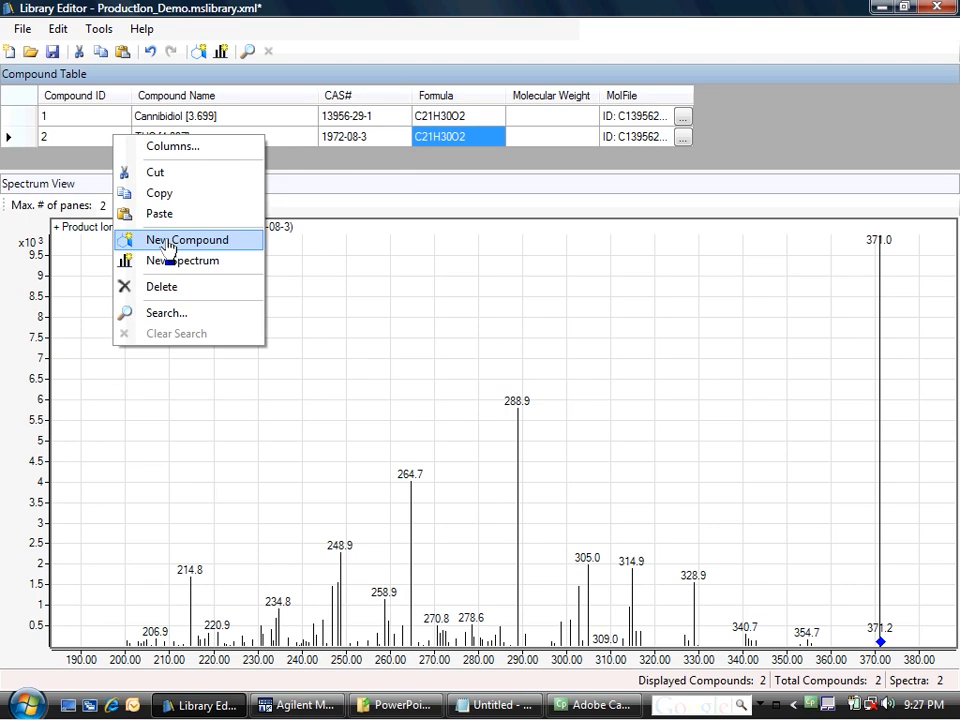
{"action": "left_click", "coordinate": [188, 240]}
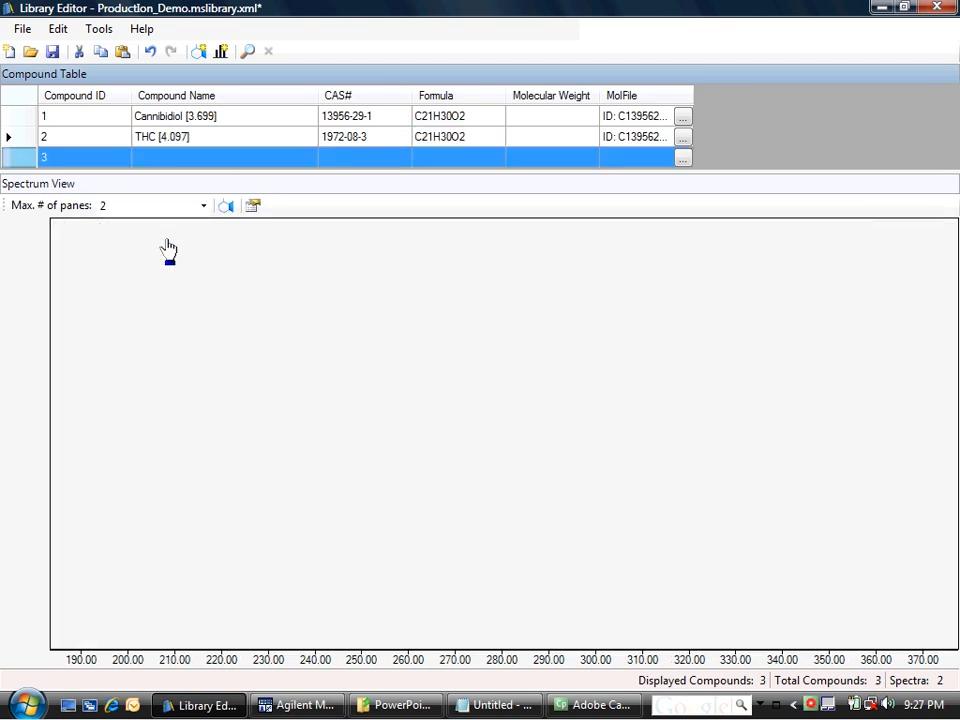
{"action": "mouse_move", "coordinate": [160, 280]}
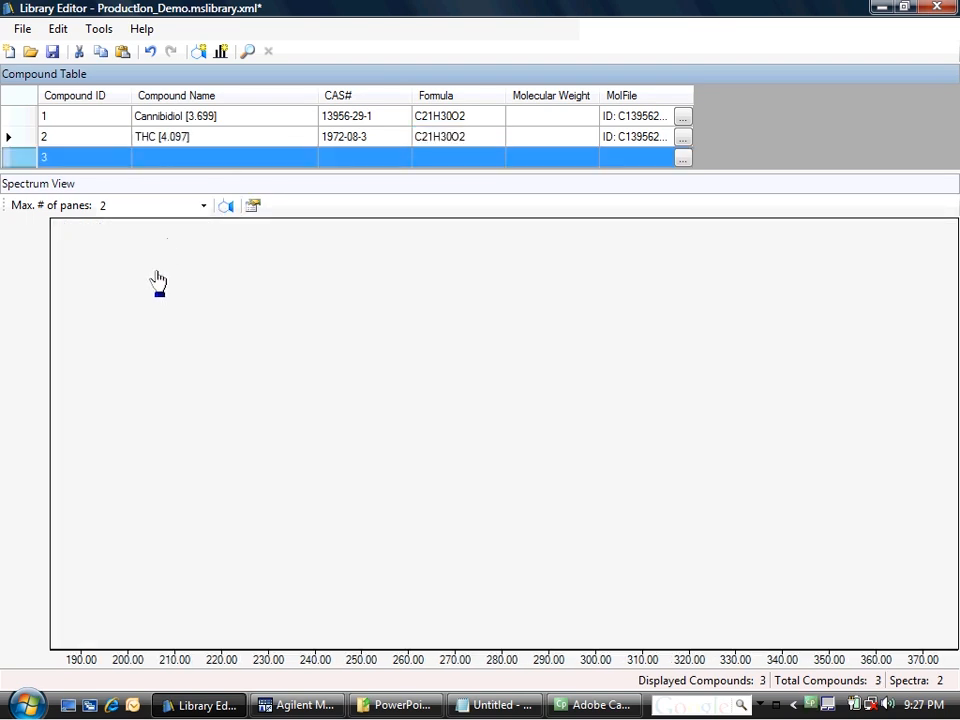
{"action": "mouse_move", "coordinate": [198, 188]}
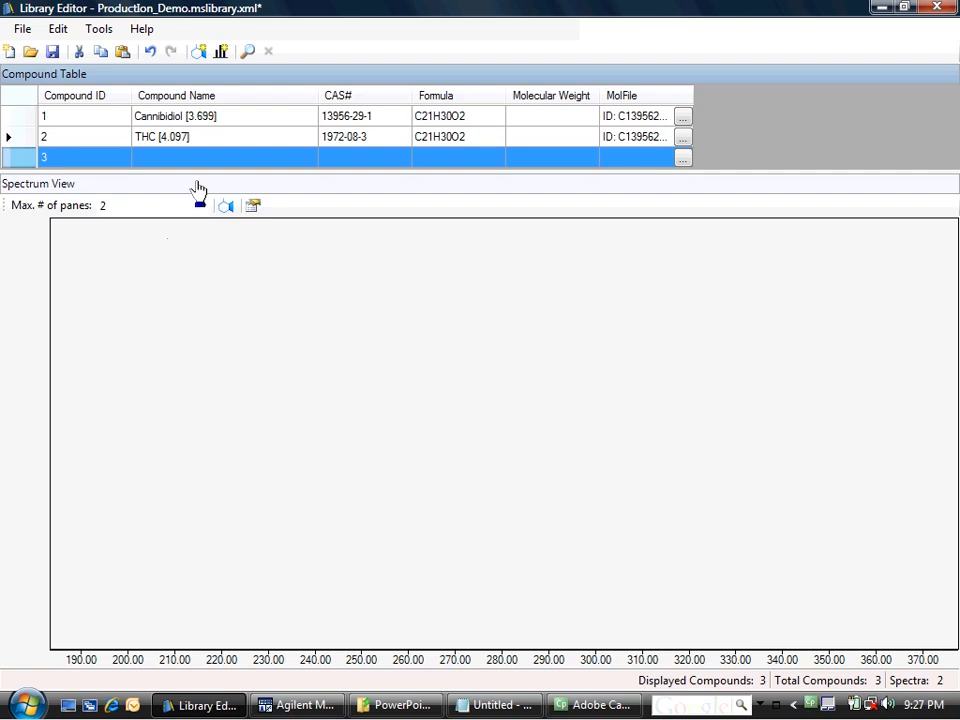
{"action": "left_click", "coordinate": [180, 156]}
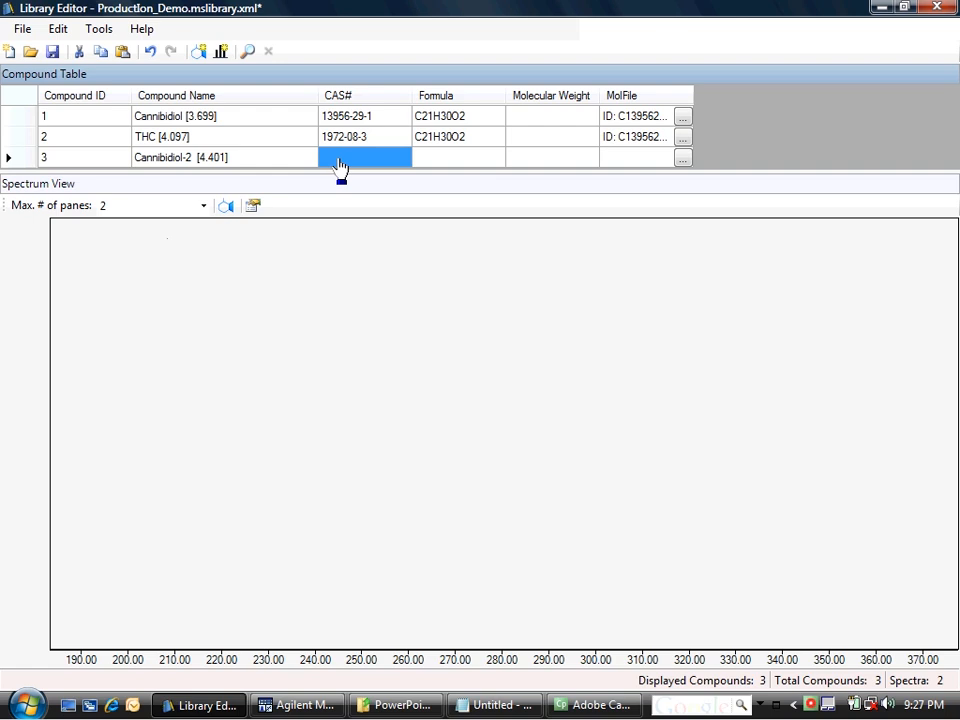
{"action": "type", "text": "1234-456-456"}
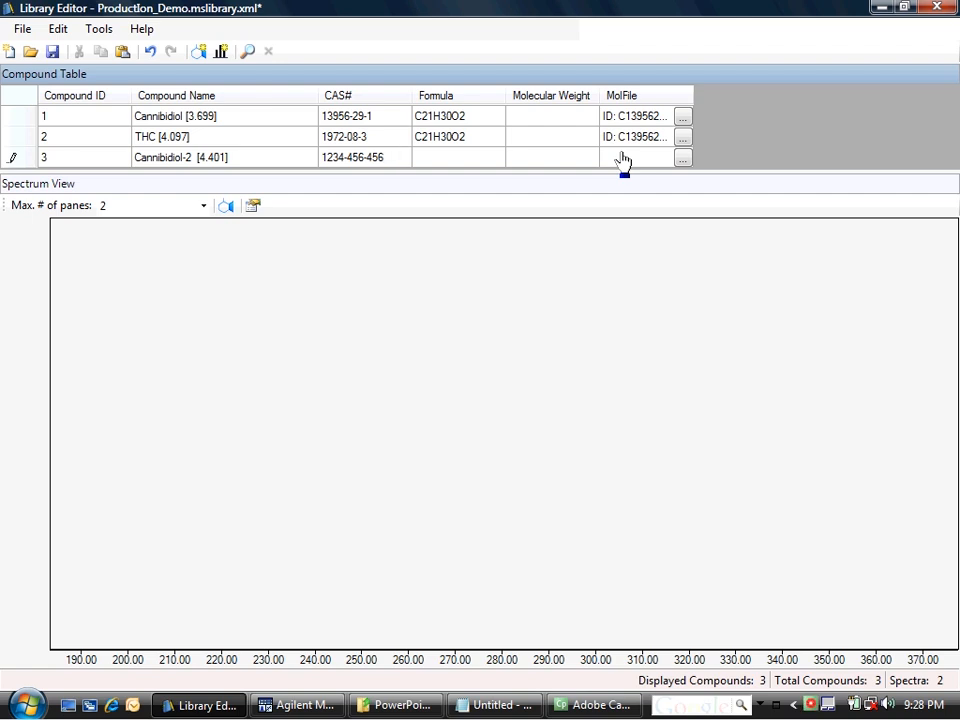
{"action": "left_click", "coordinate": [380, 156]}
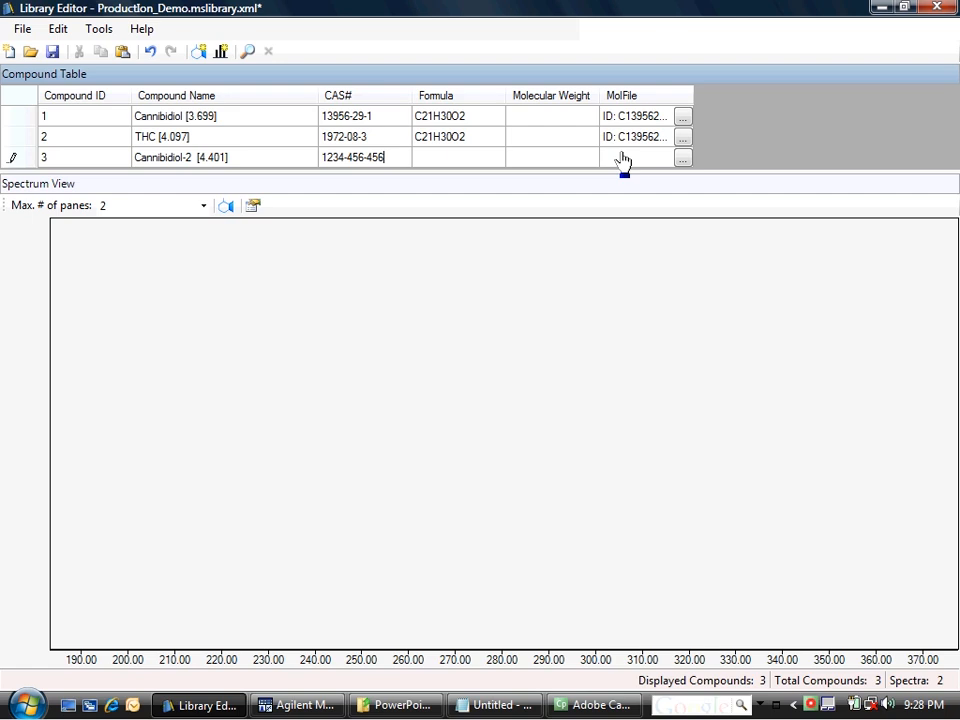
{"action": "mouse_move", "coordinate": [208, 82]}
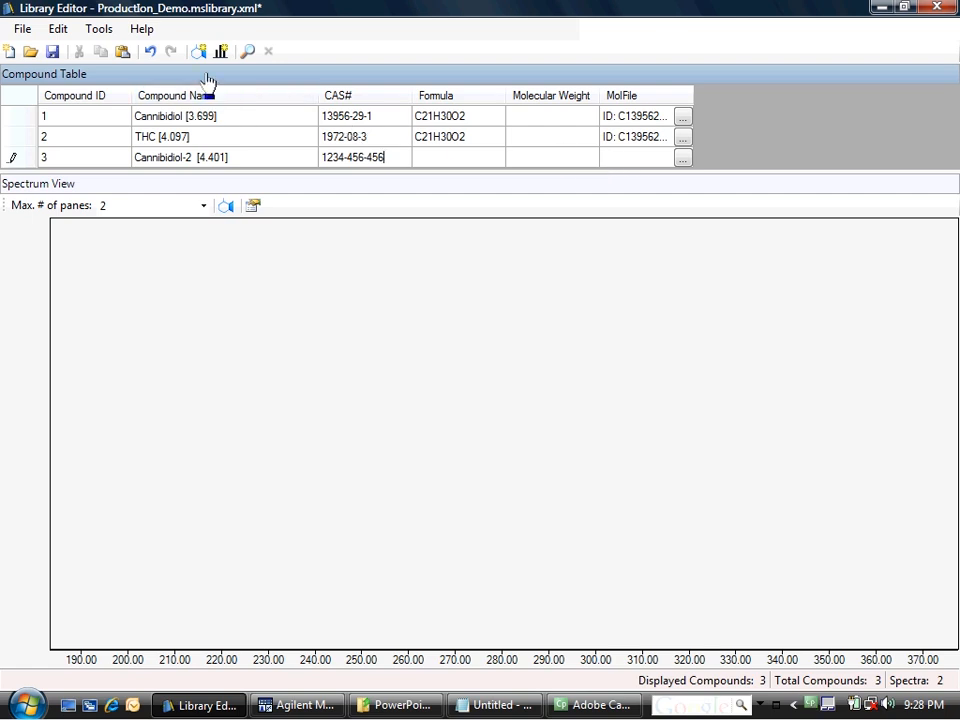
{"action": "mouse_move", "coordinate": [220, 52]}
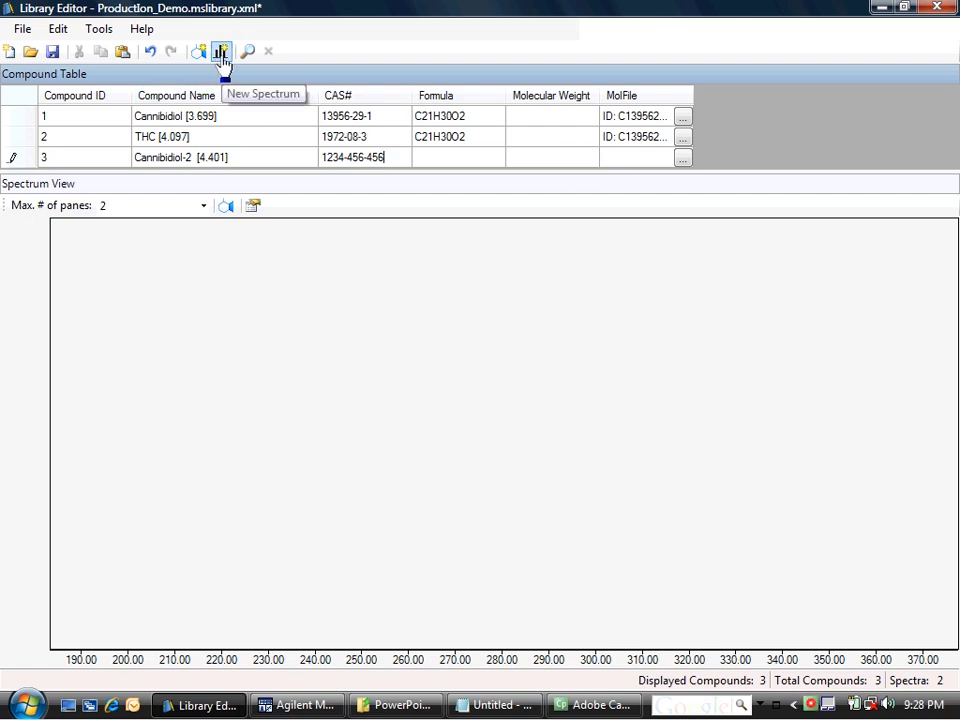
{"action": "left_click", "coordinate": [220, 52]}
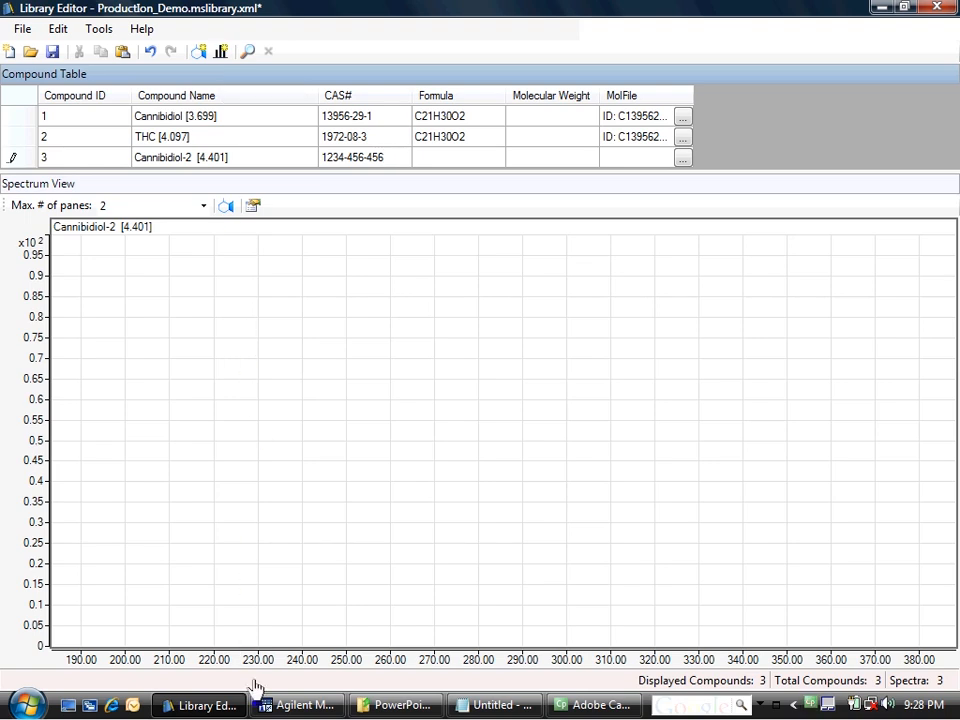
{"action": "mouse_move", "coordinate": [296, 704]}
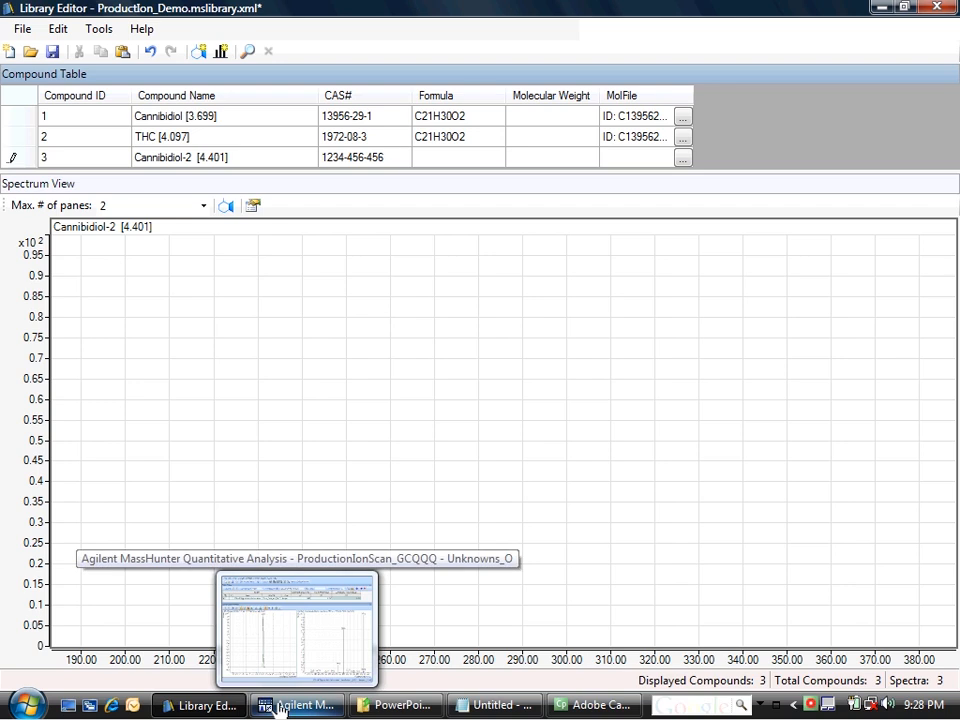
Reach the Cannibidiol-2 product ion spectrum in Quantitative Analysis and copy it.
{"action": "left_click", "coordinate": [296, 704]}
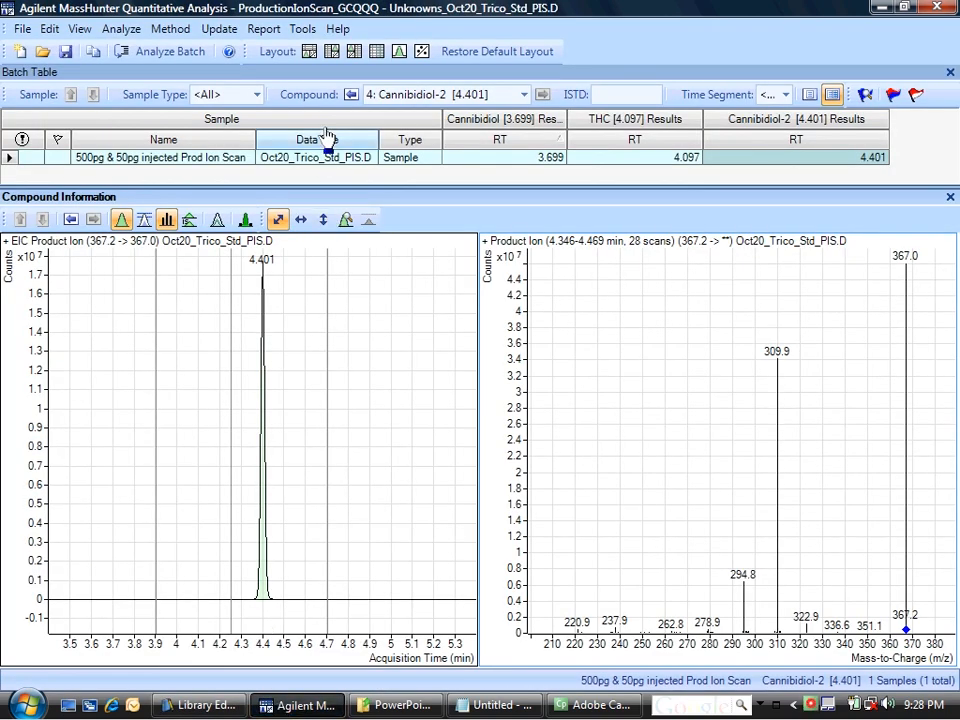
{"action": "left_click", "coordinate": [352, 94]}
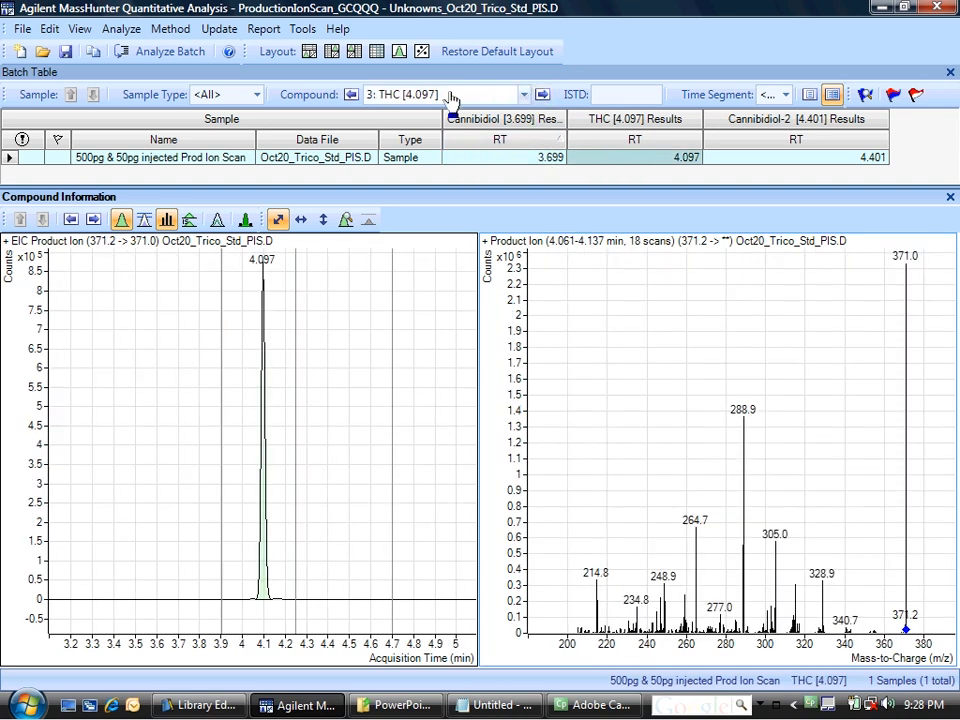
{"action": "mouse_move", "coordinate": [542, 94]}
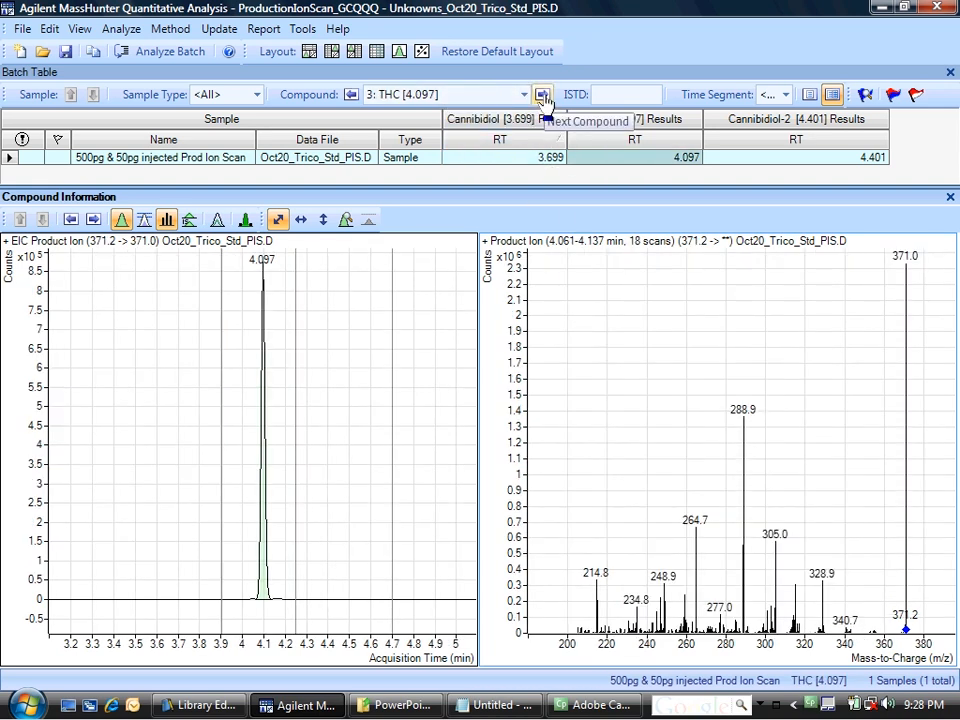
{"action": "left_click", "coordinate": [542, 94]}
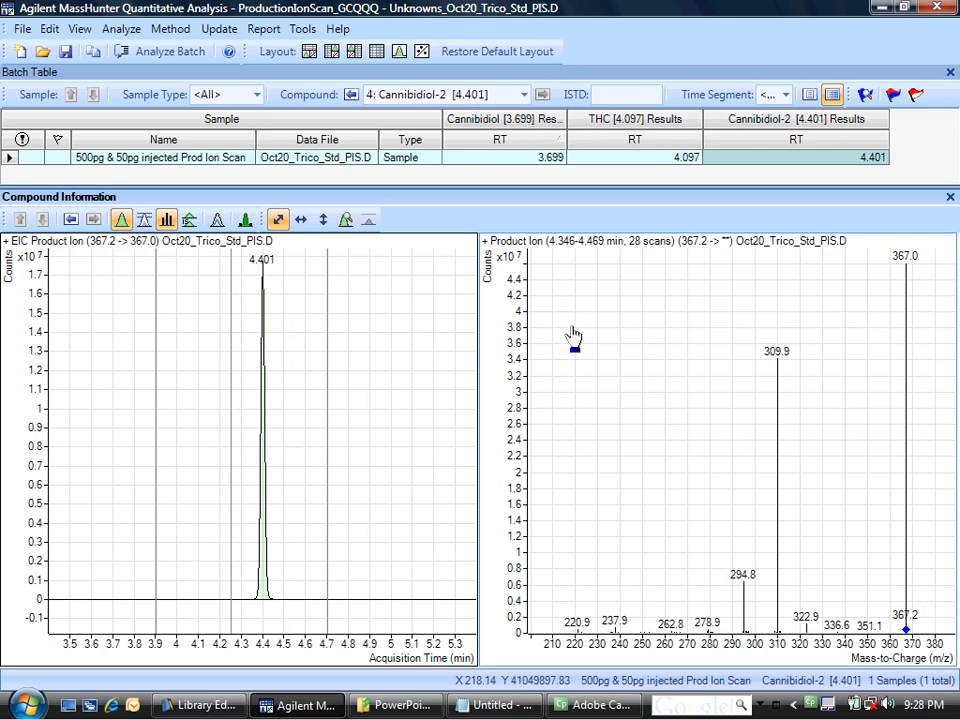
{"action": "right_click", "coordinate": [574, 336]}
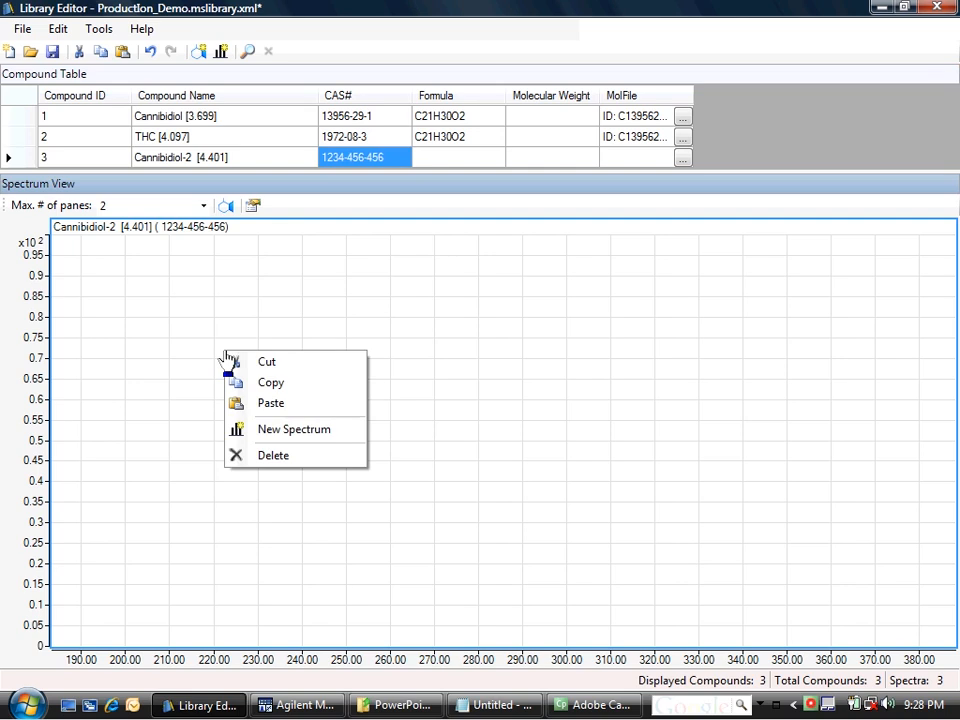
{"action": "mouse_move", "coordinate": [272, 404]}
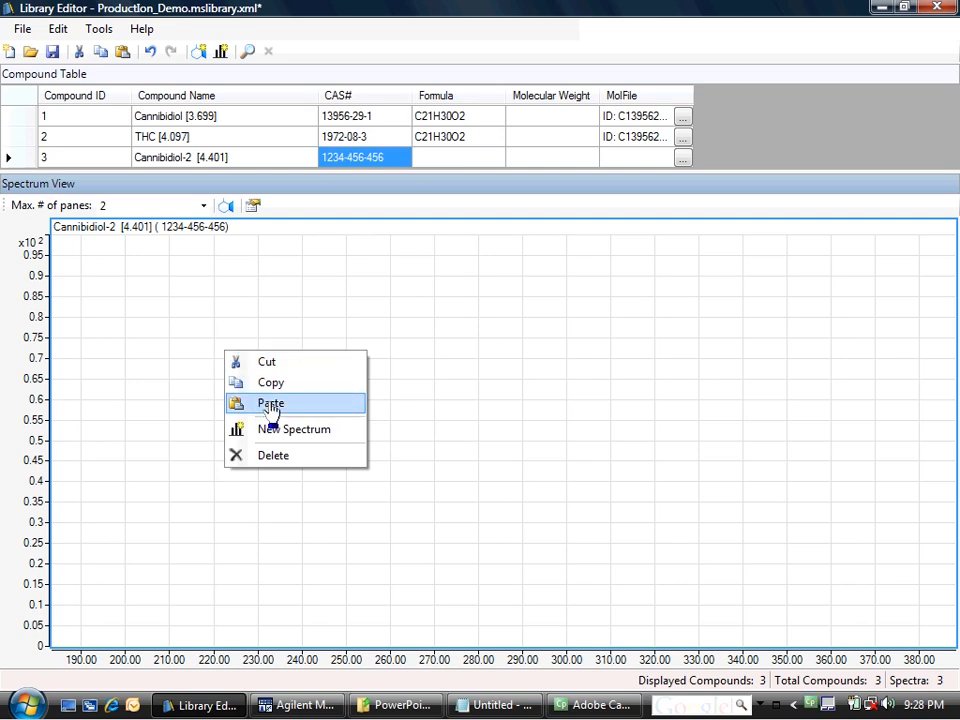
Paste the copied spectrum into Cannibidiol-2, base peak 367.0.
{"action": "left_click", "coordinate": [270, 404]}
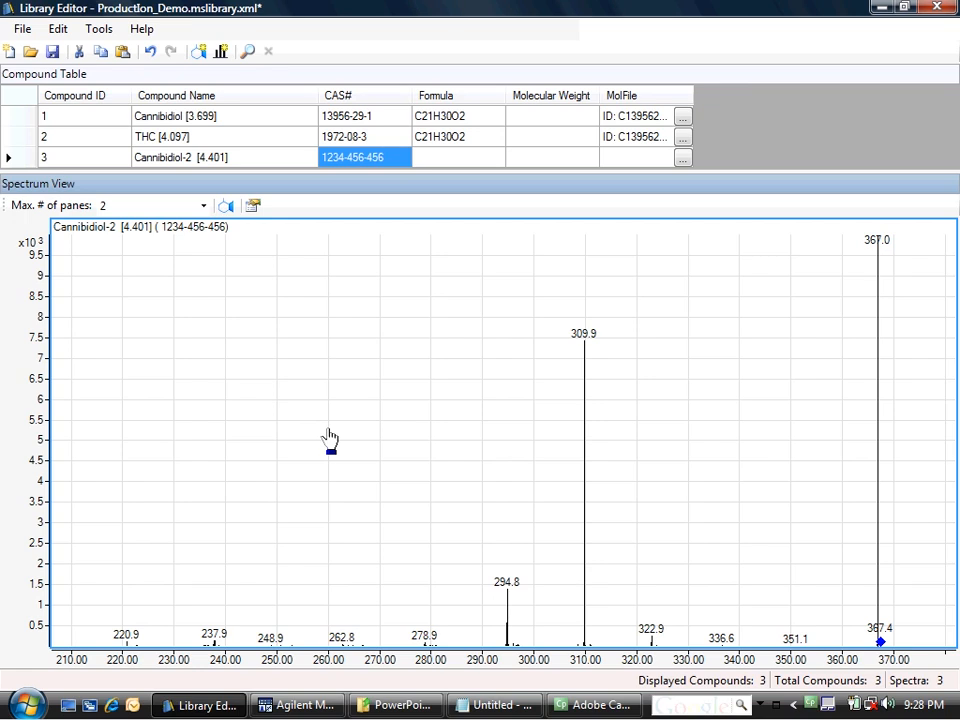
{"action": "mouse_move", "coordinate": [884, 648]}
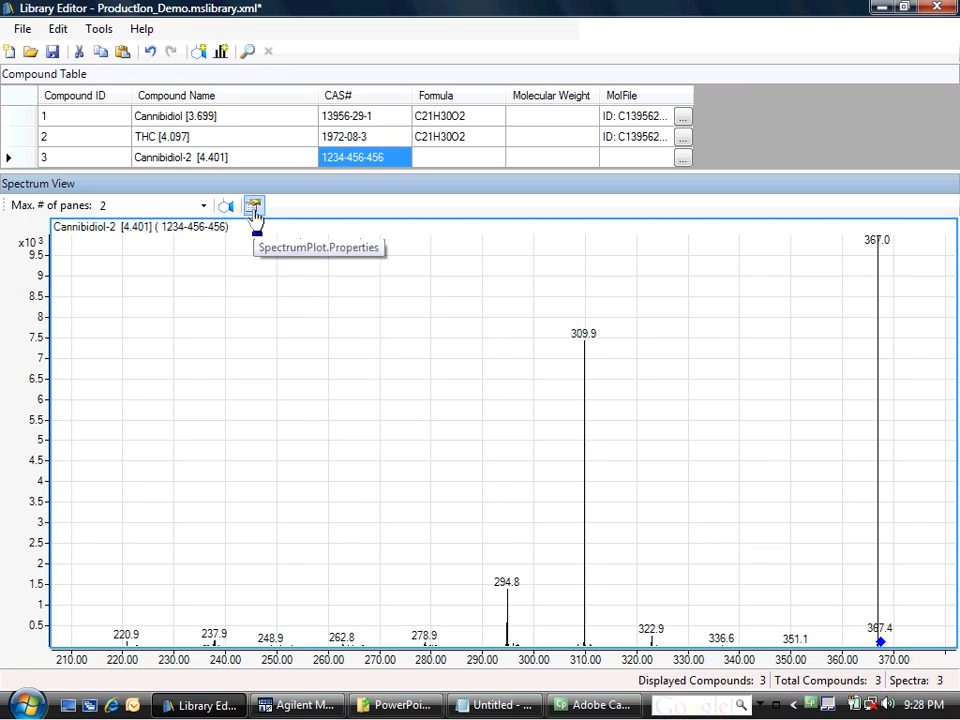
Show the spectrum's properties: retention time 4.4074, base peak 367.0.
{"action": "left_click", "coordinate": [252, 204]}
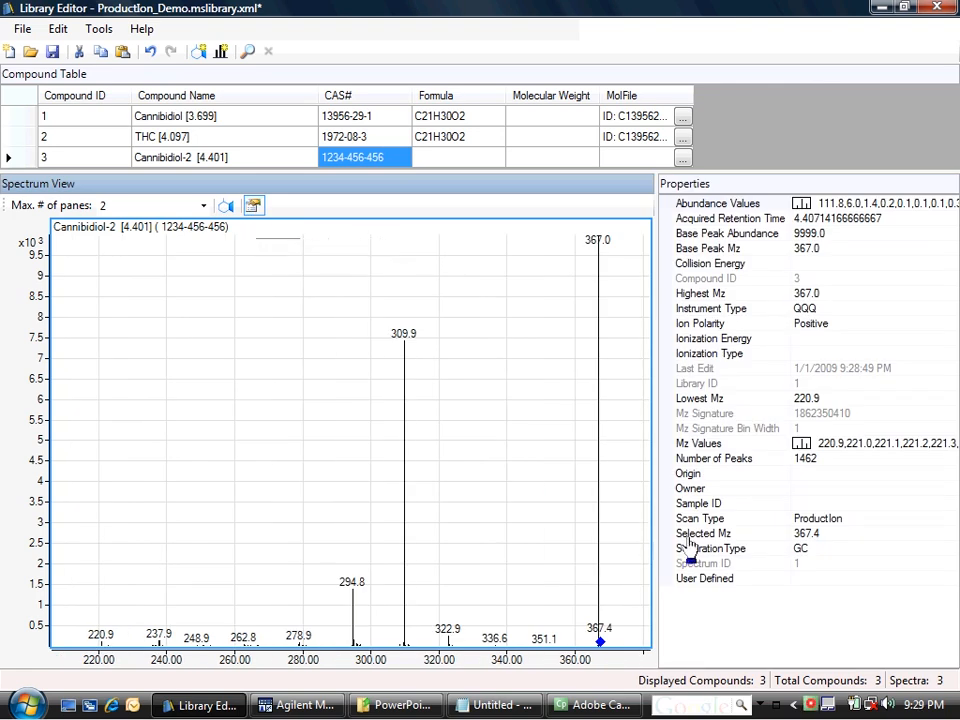
{"action": "mouse_move", "coordinate": [728, 548]}
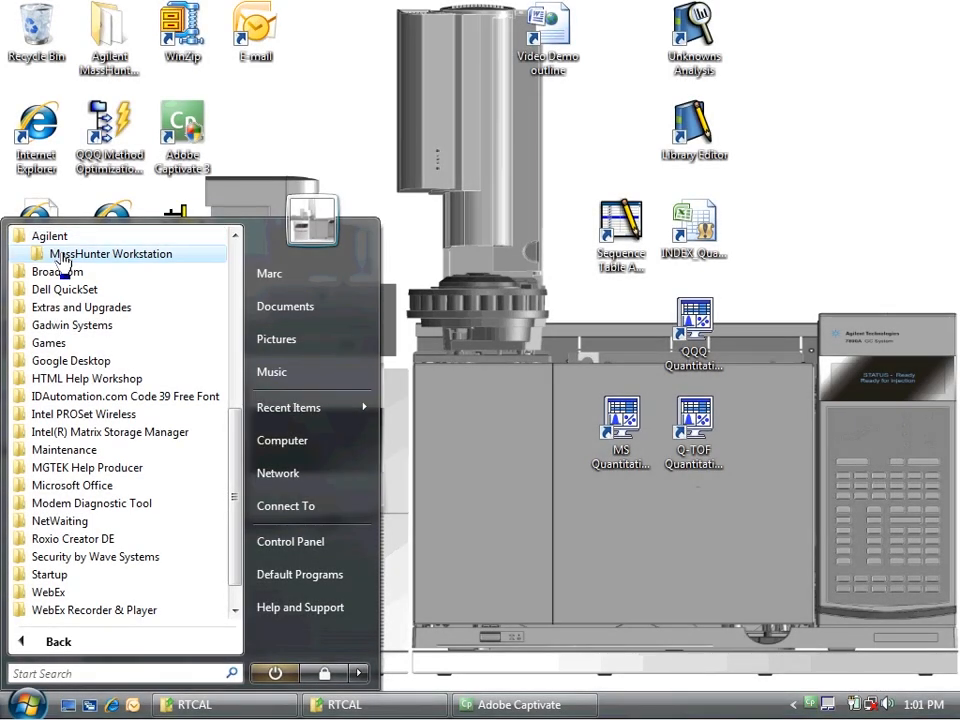
Launch RT Calibration from Agilent > MassHunter Workstation > Quant Tools.
{"action": "left_click", "coordinate": [110, 252]}
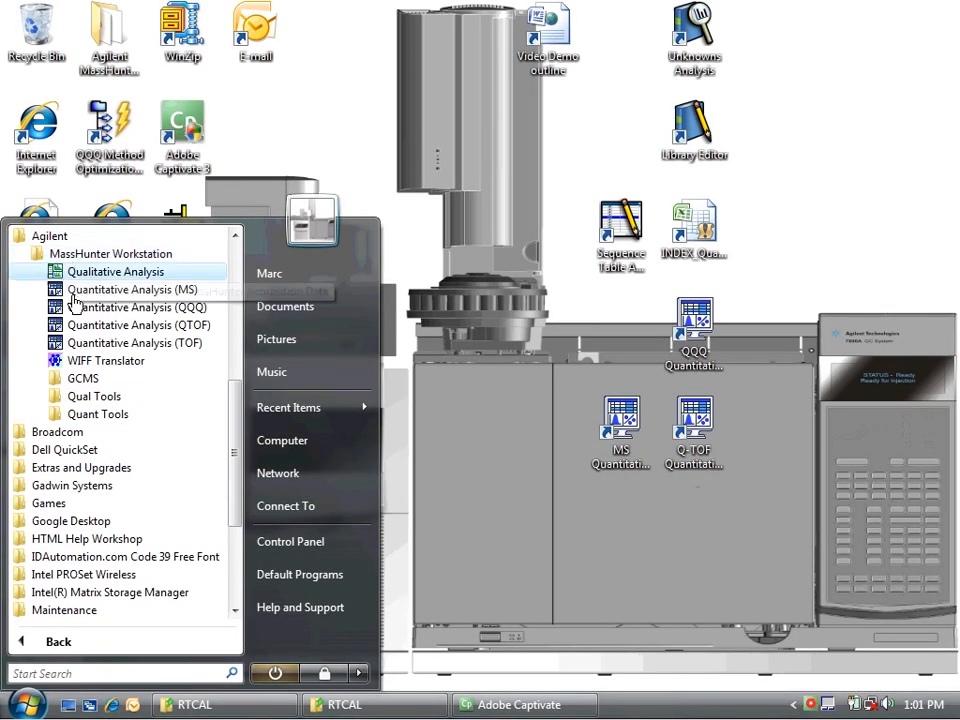
{"action": "mouse_move", "coordinate": [132, 288]}
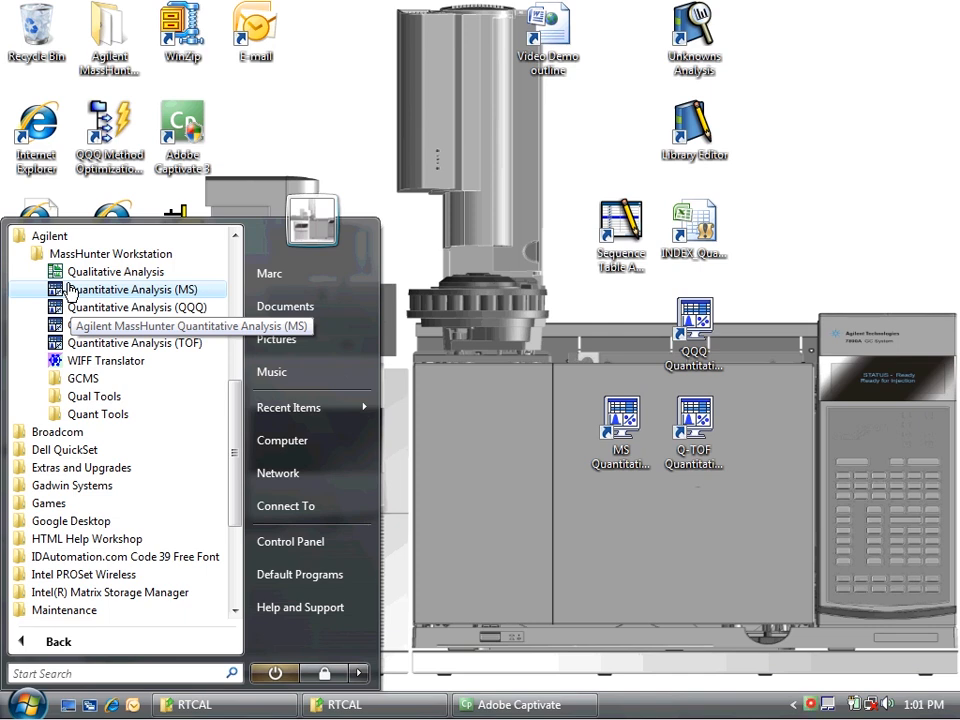
{"action": "mouse_move", "coordinate": [136, 308]}
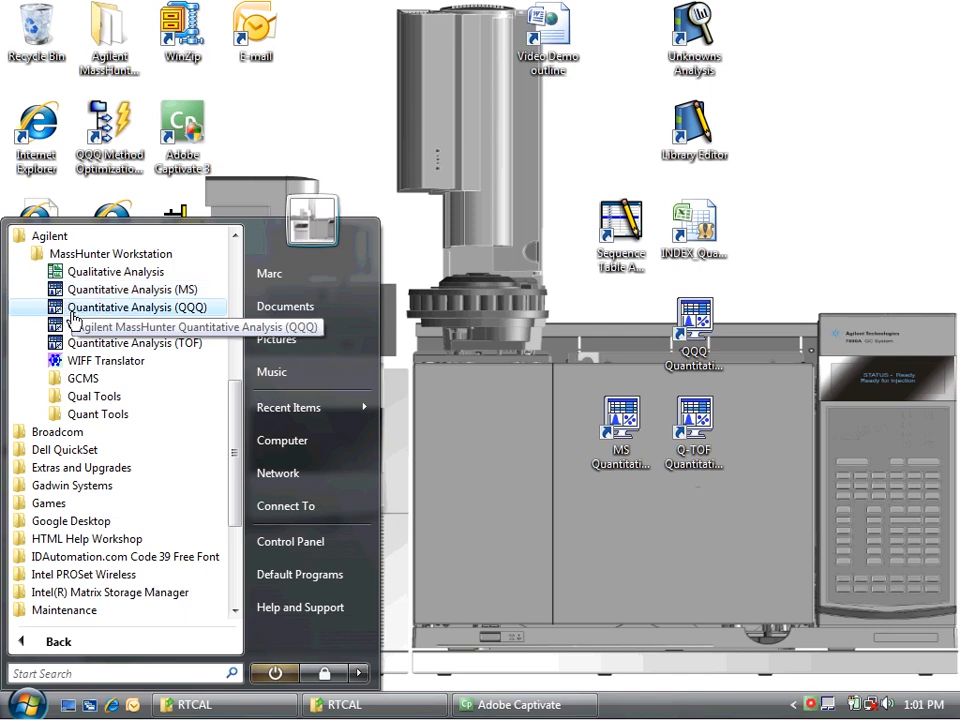
{"action": "mouse_move", "coordinate": [94, 396]}
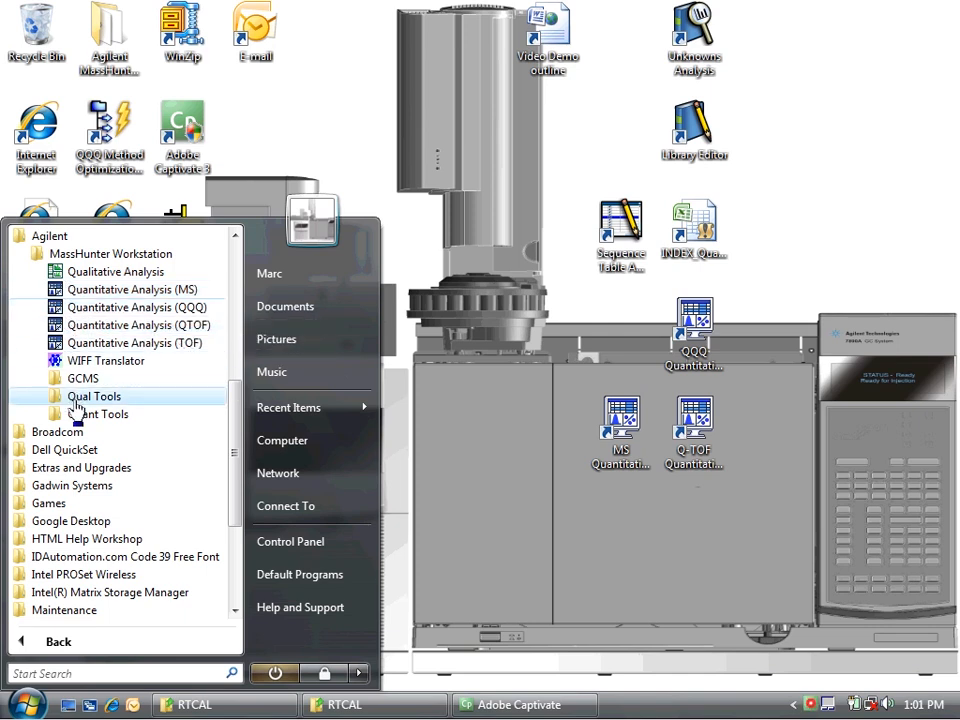
{"action": "left_click", "coordinate": [98, 412]}
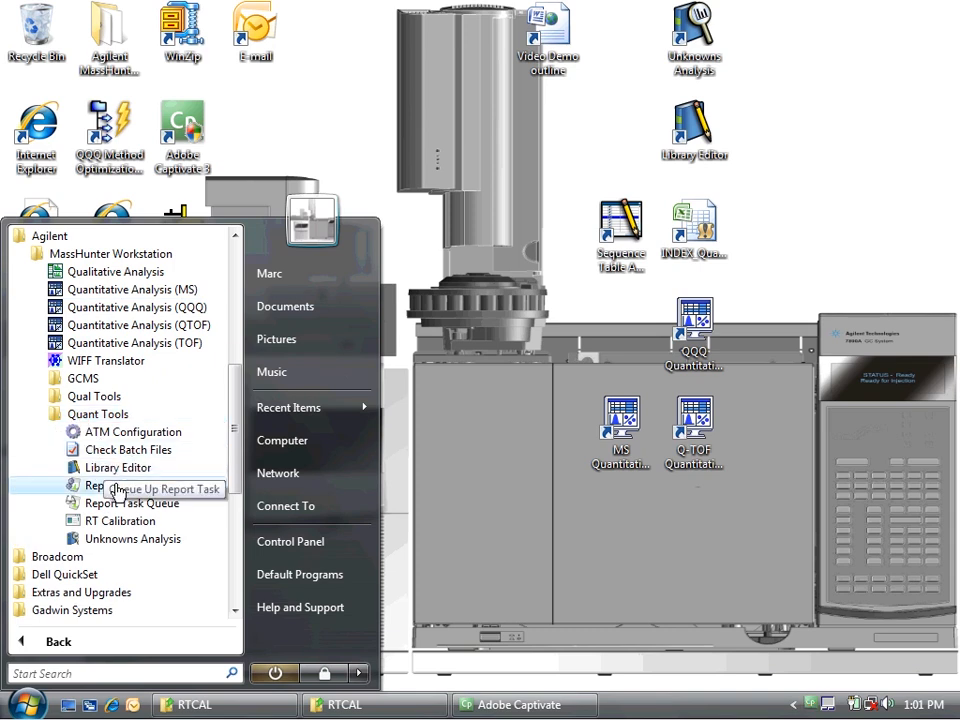
{"action": "mouse_move", "coordinate": [120, 520]}
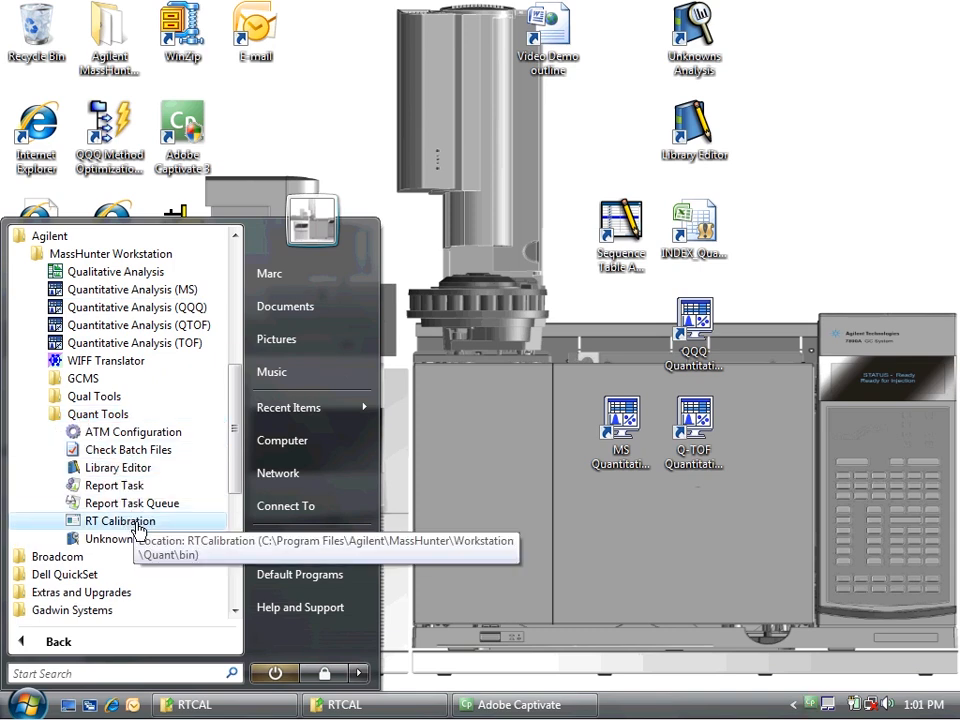
{"action": "left_click", "coordinate": [120, 520]}
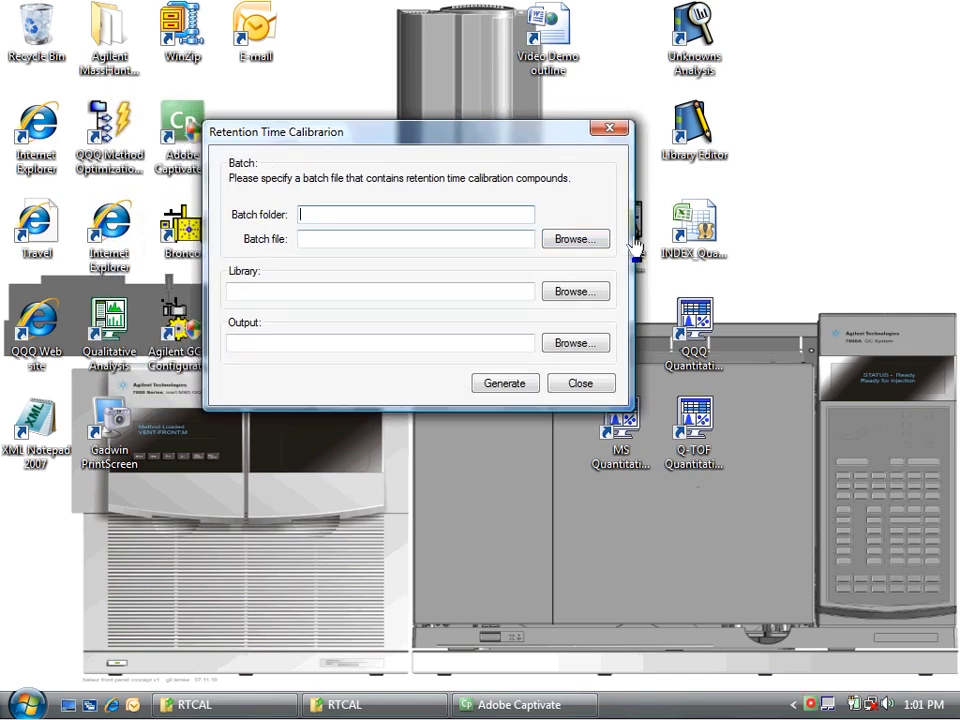
Set HydroCarbon.batch.bin from Data > RTCAL as the calibration batch.
{"action": "left_click", "coordinate": [576, 238]}
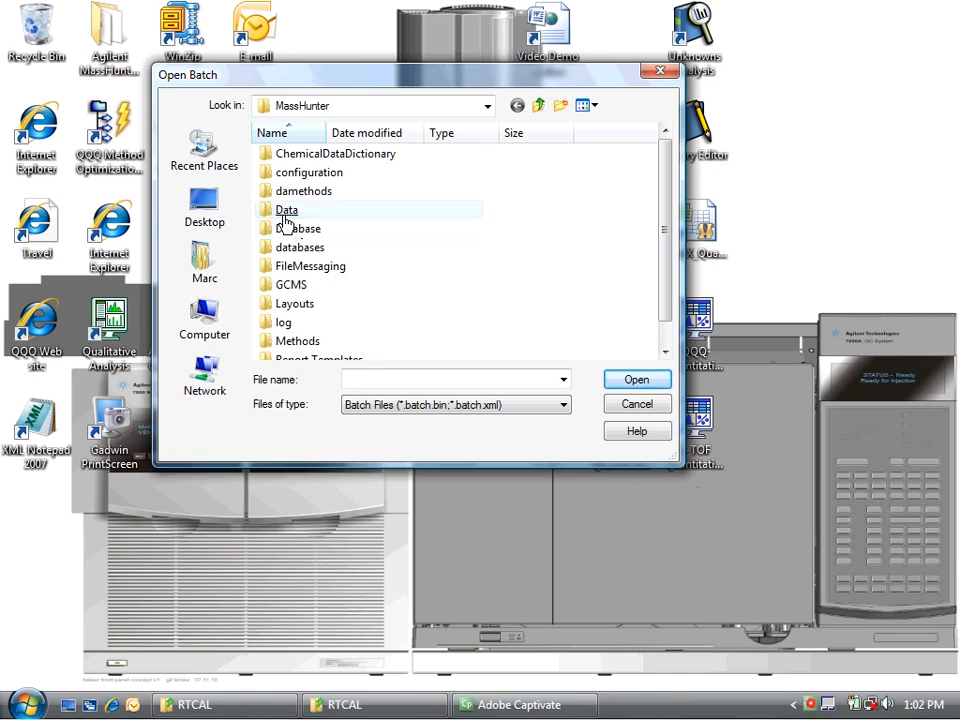
{"action": "double_click", "coordinate": [286, 210]}
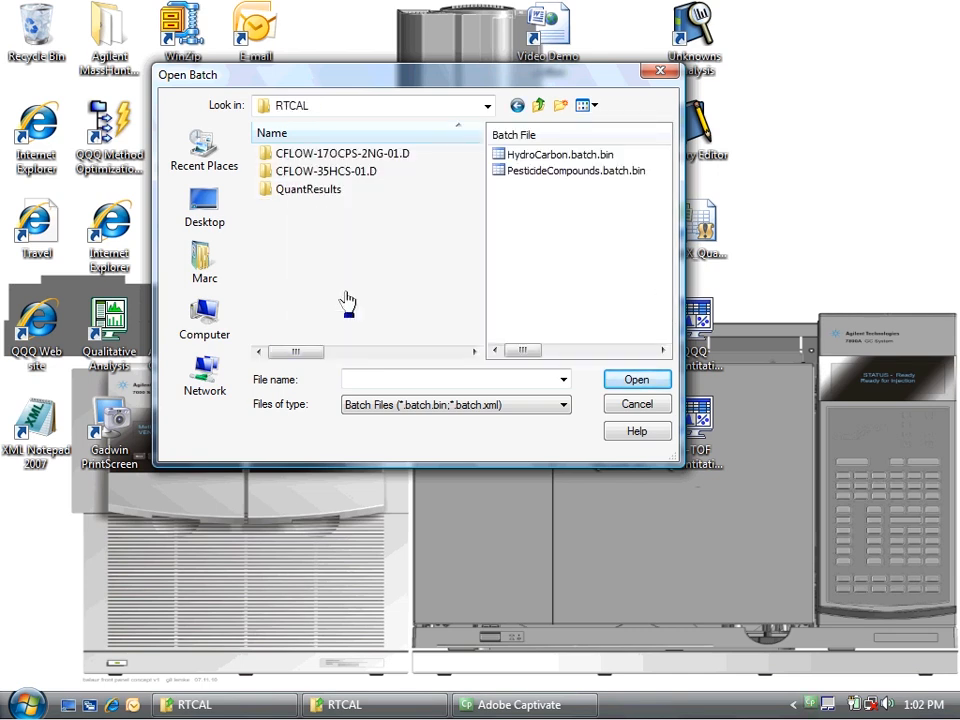
{"action": "left_click", "coordinate": [560, 154]}
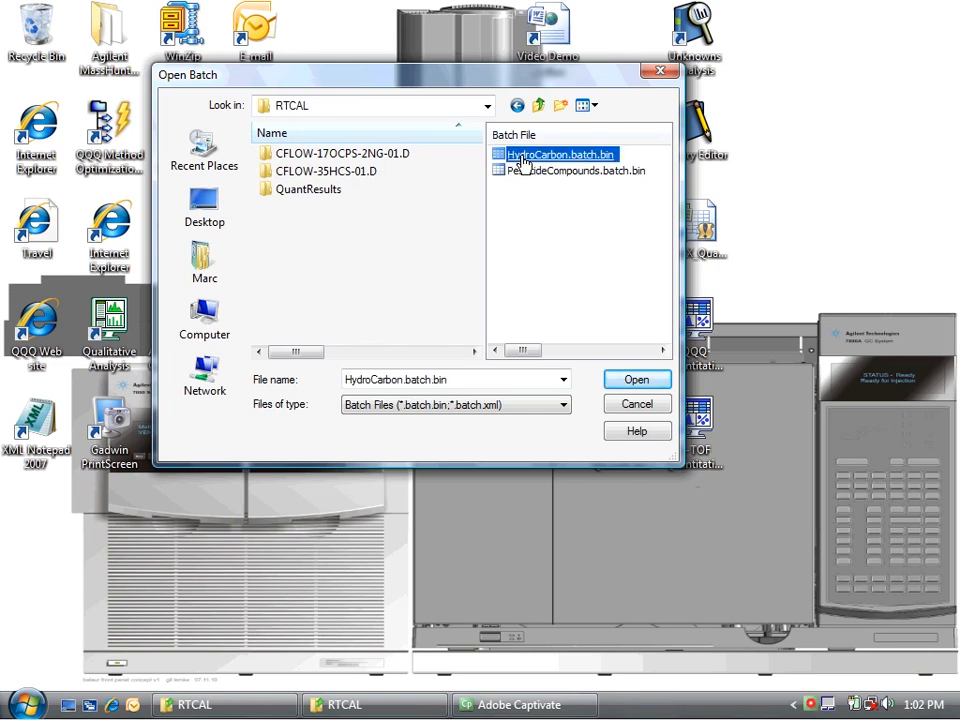
{"action": "left_click", "coordinate": [636, 380]}
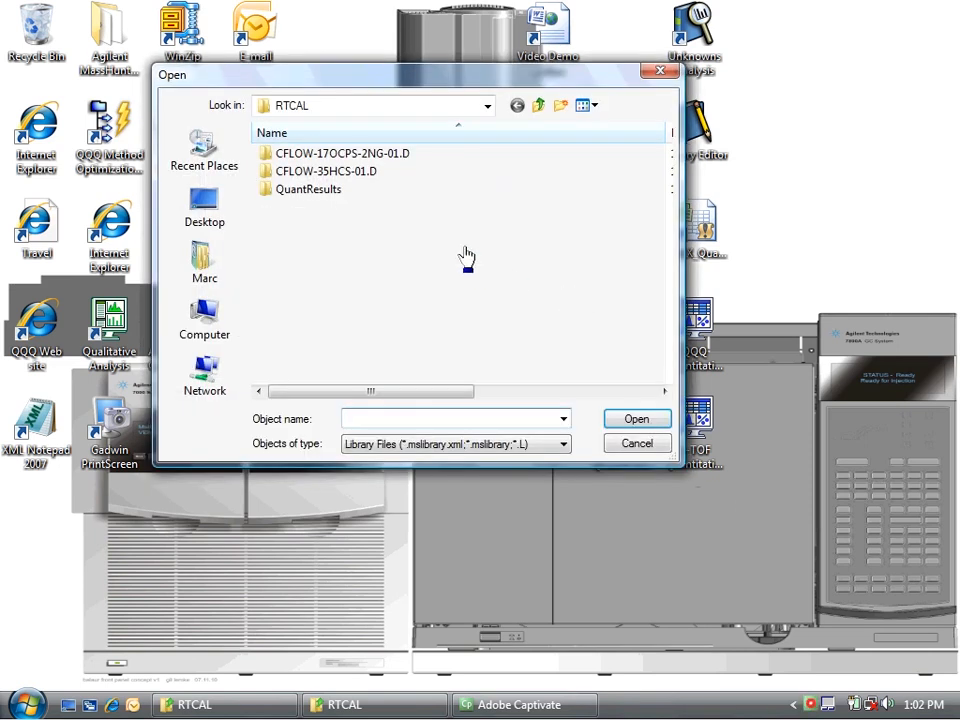
Browse to C:\MassHunter\Database for the RI-OCs-demo library.
{"action": "left_click", "coordinate": [204, 318]}
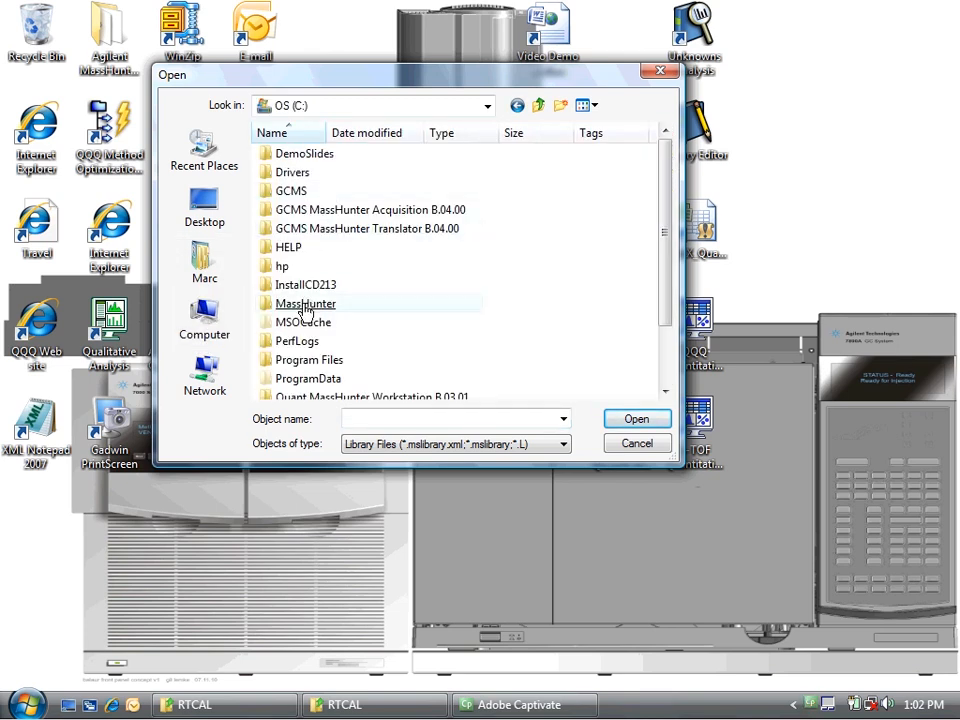
{"action": "double_click", "coordinate": [304, 304]}
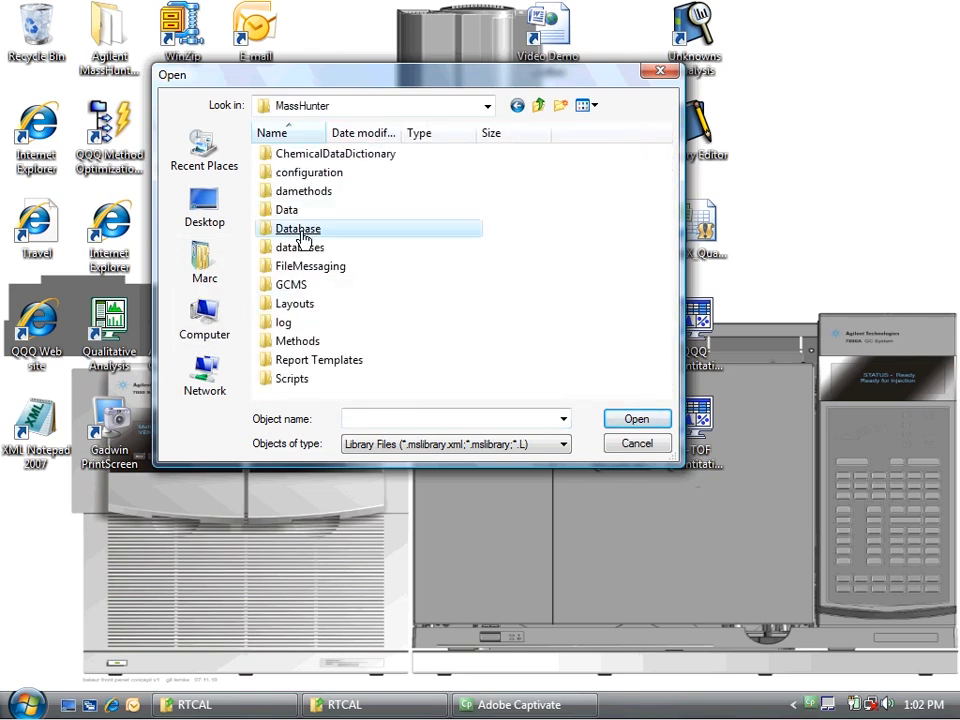
{"action": "double_click", "coordinate": [296, 228]}
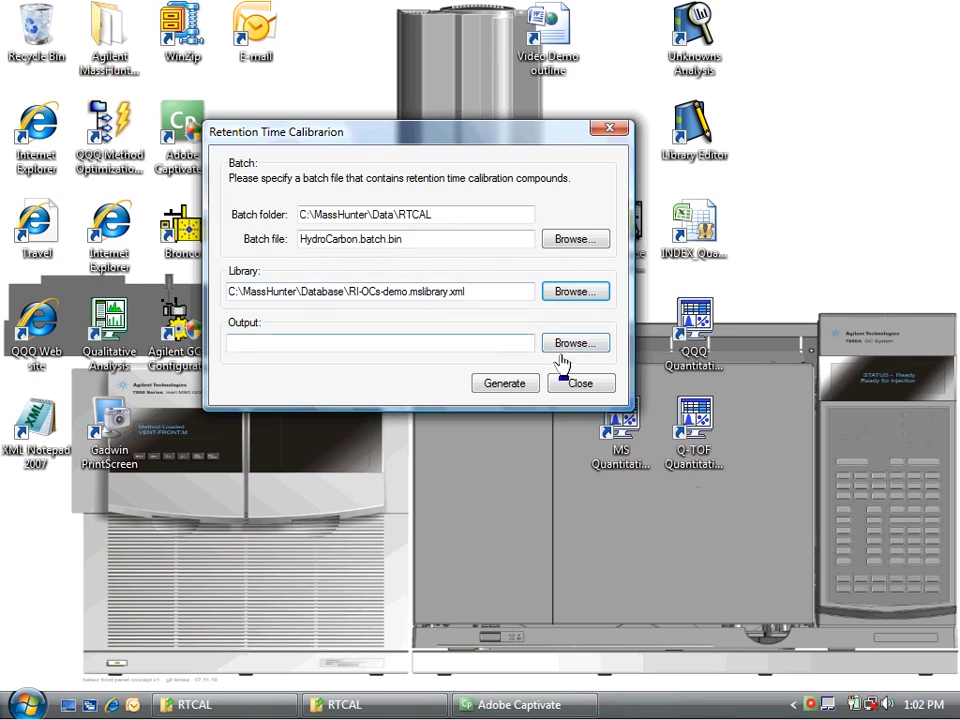
Name the output RT_Cal_HydroCarbon9.csv in the RTCAL folder and generate the calibration file.
{"action": "left_click", "coordinate": [576, 342]}
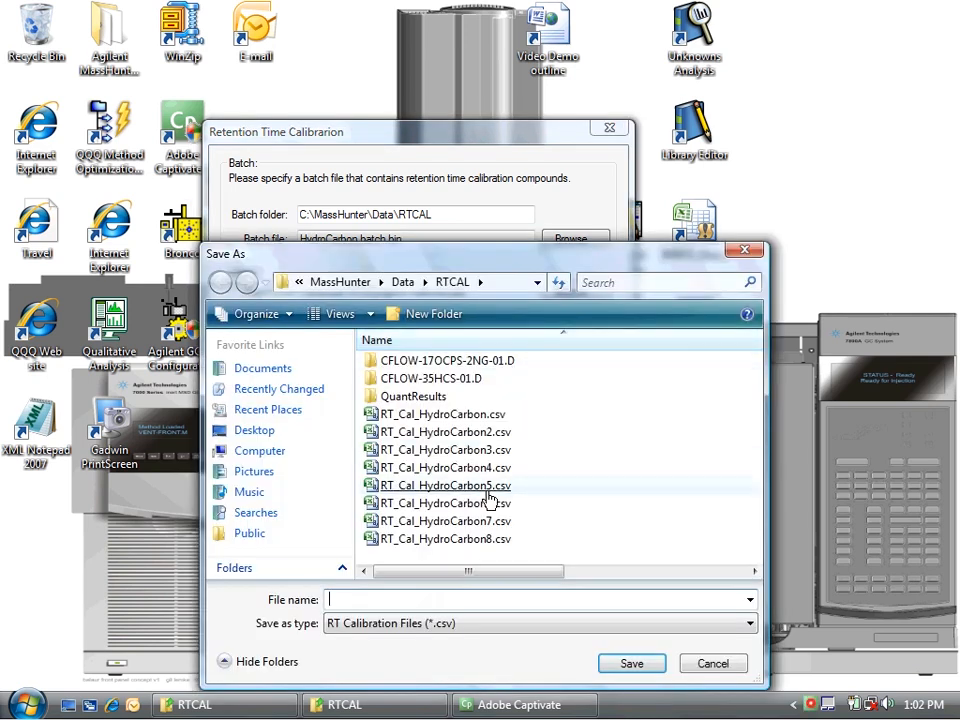
{"action": "left_click", "coordinate": [632, 664]}
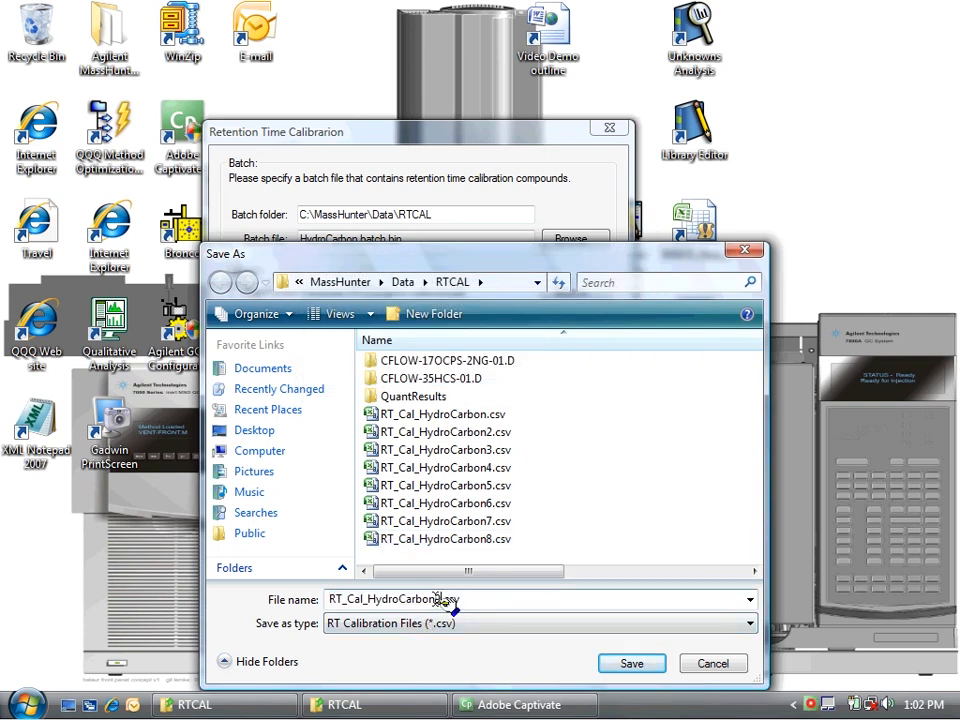
{"action": "left_click", "coordinate": [632, 664]}
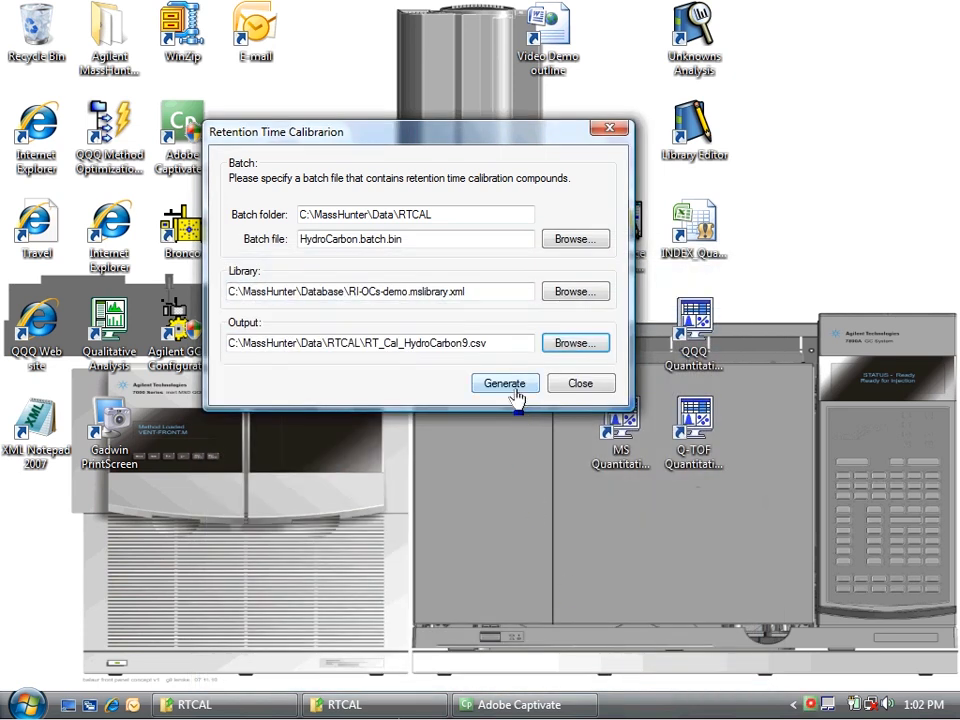
{"action": "left_click", "coordinate": [504, 384]}
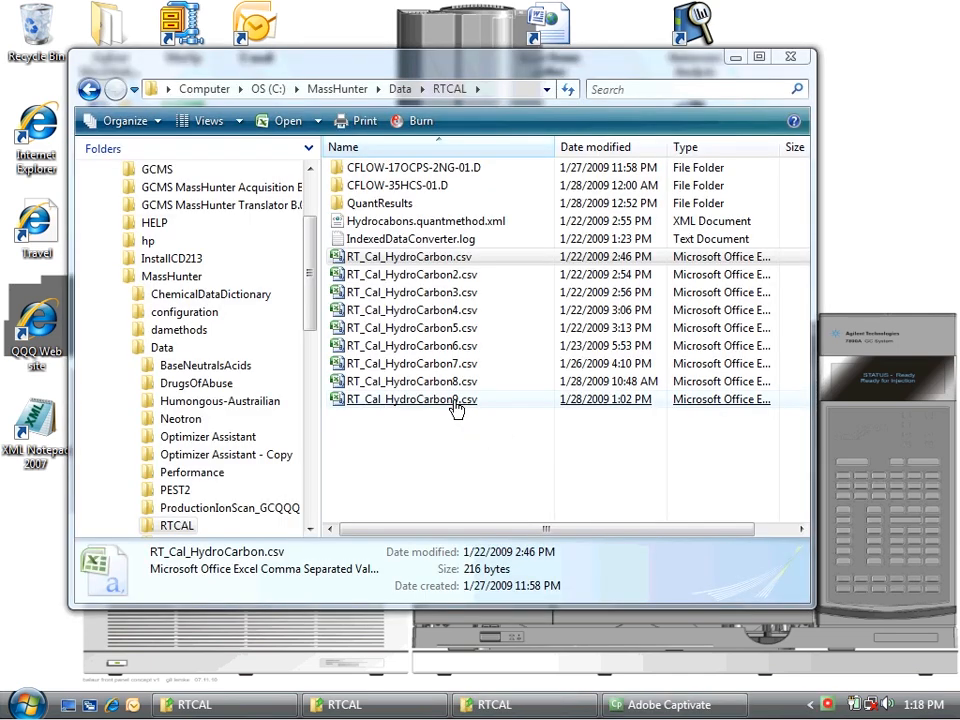
Open RT_Cal_HydroCarbon9.csv from the RTCAL folder in Excel.
{"action": "left_click", "coordinate": [412, 400]}
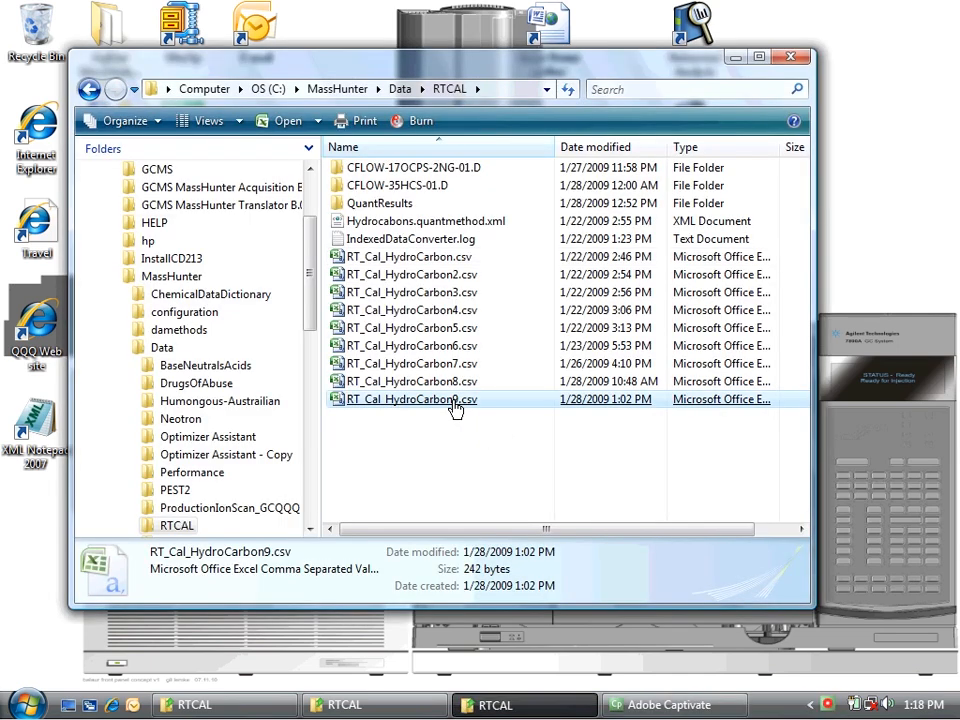
{"action": "double_click", "coordinate": [410, 400]}
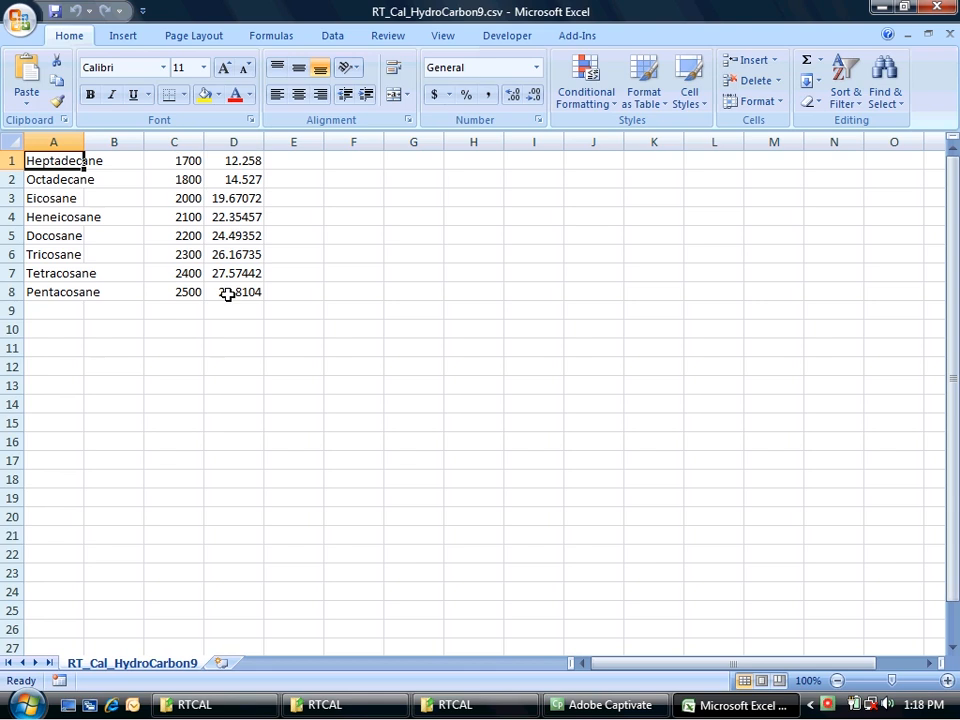
{"action": "mouse_move", "coordinate": [190, 282]}
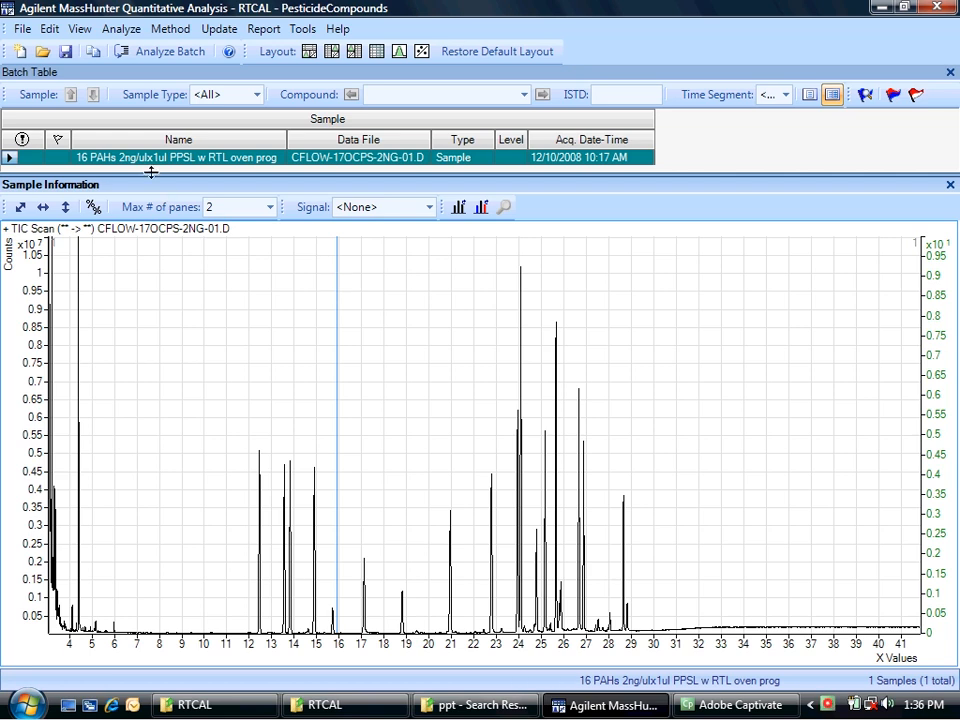
{"action": "mouse_move", "coordinate": [140, 160]}
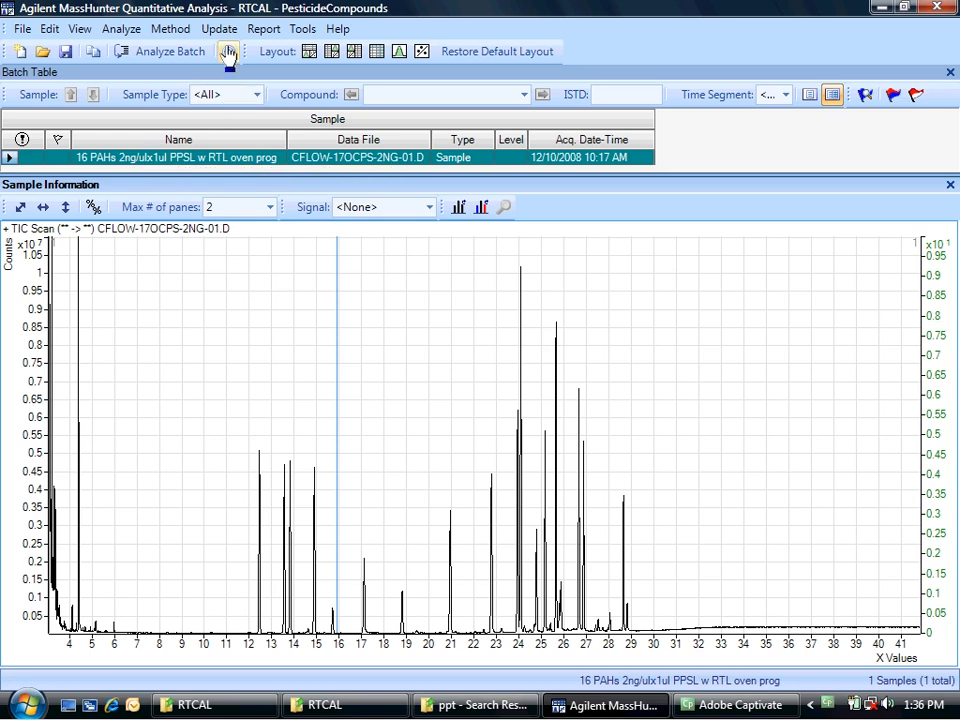
Show the Method menu's New method choices over the PesticideCompounds batch.
{"action": "left_click", "coordinate": [170, 28]}
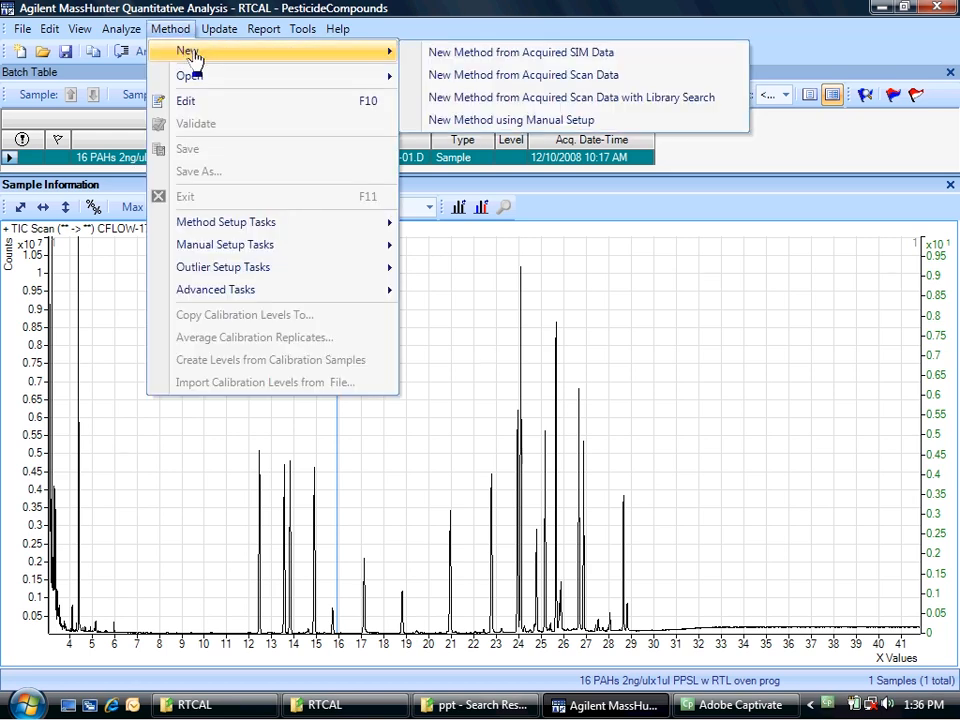
{"action": "mouse_move", "coordinate": [504, 96]}
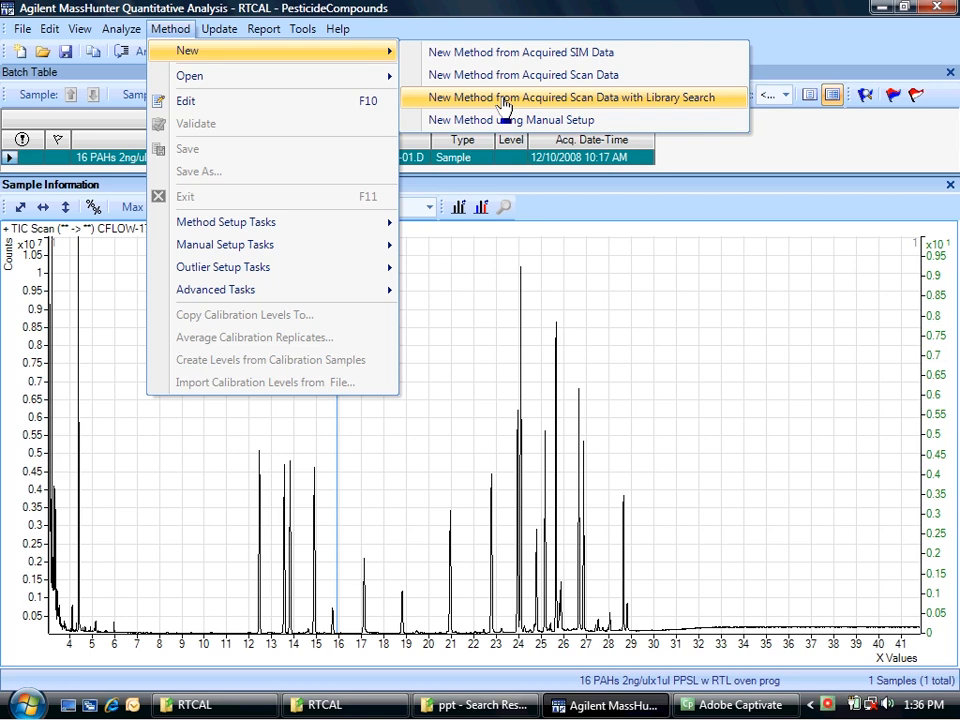
Begin a library-search method with RI-OCs-demo.mslibrary.xml and sample CFLOW-17OCPS-2NG-01.D, reaching its advanced parameters.
{"action": "left_click", "coordinate": [572, 96]}
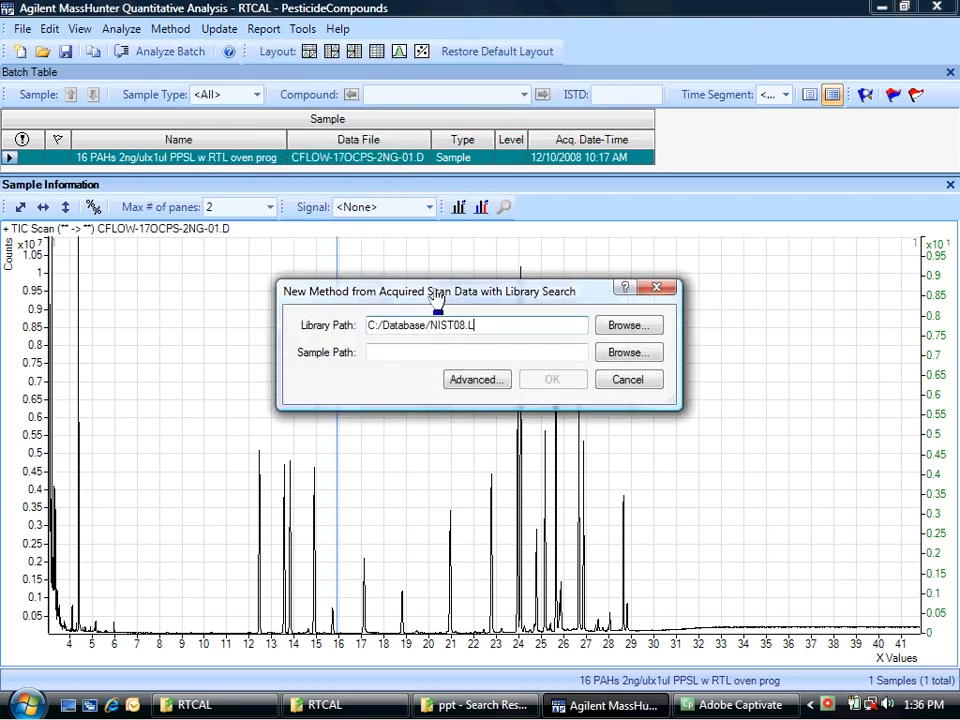
{"action": "left_click", "coordinate": [628, 324]}
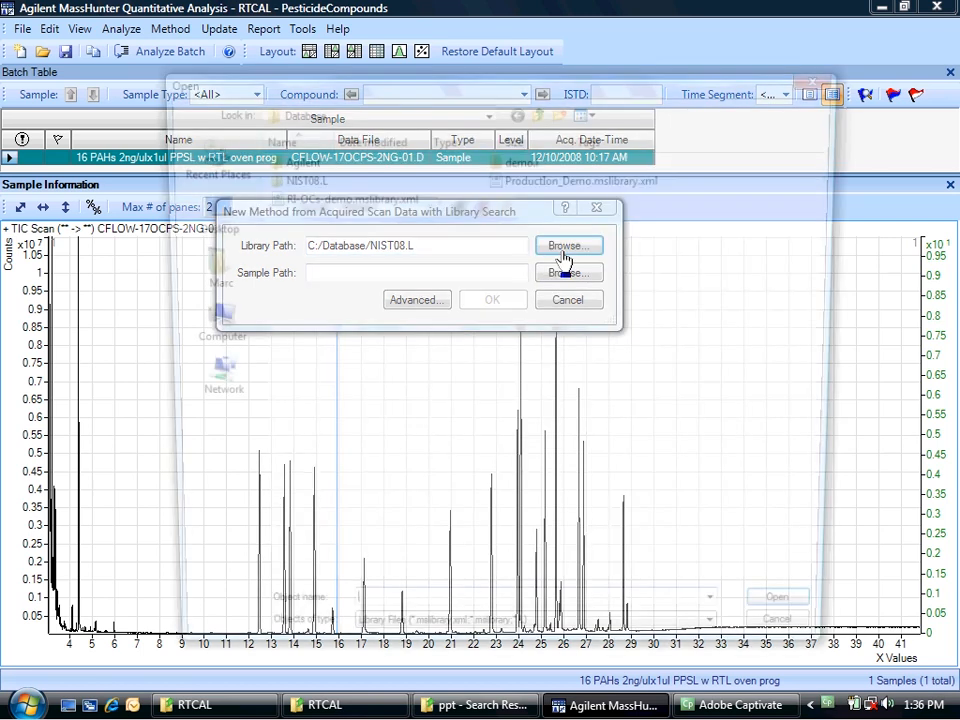
{"action": "left_click", "coordinate": [568, 244]}
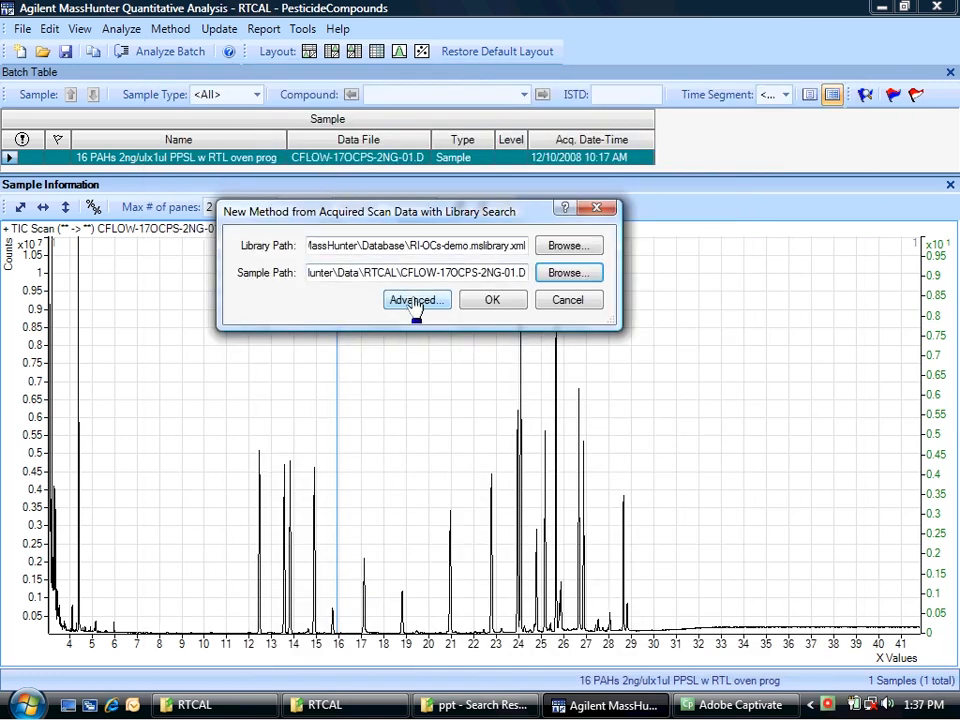
{"action": "left_click", "coordinate": [416, 300]}
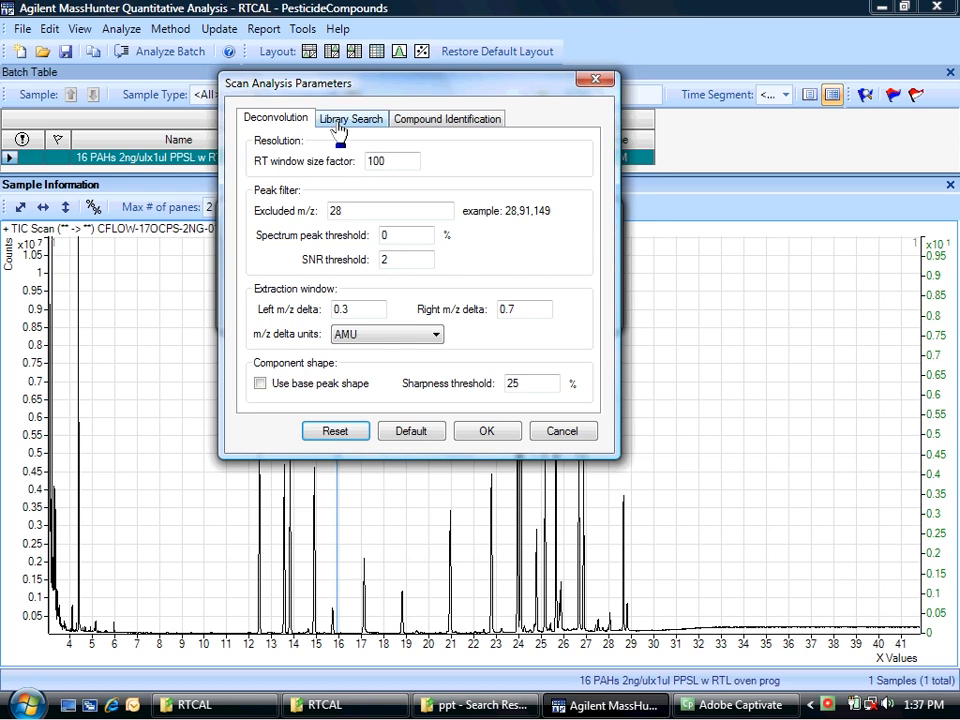
Set RT_Cal_HydroCarbon9.csv as the Library Search RT calibration file and accept the parameters.
{"action": "left_click", "coordinate": [352, 118]}
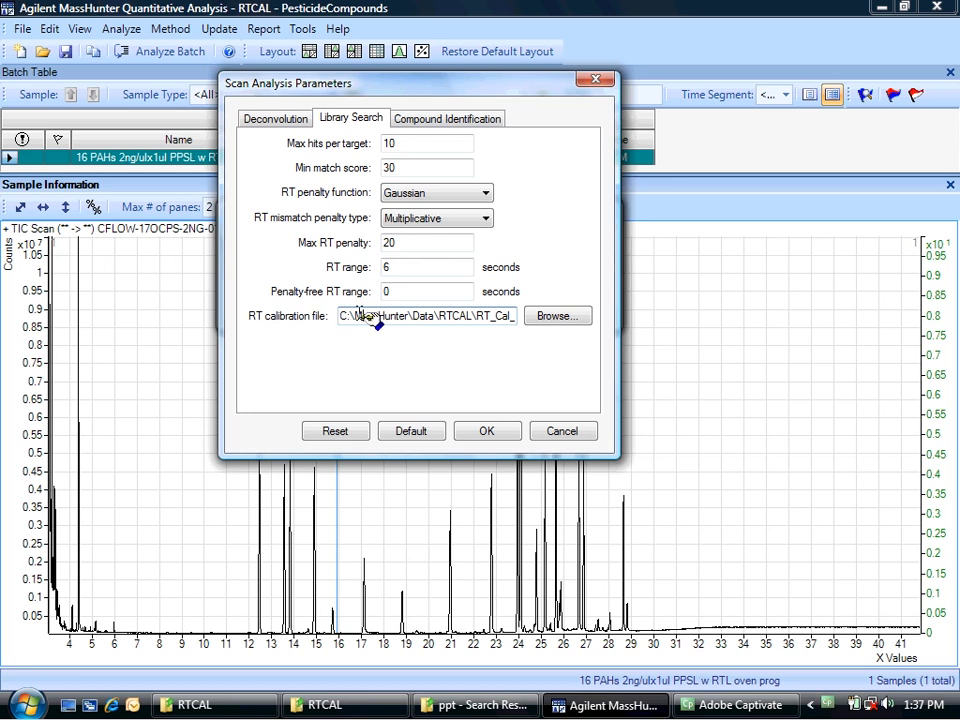
{"action": "left_click", "coordinate": [556, 316]}
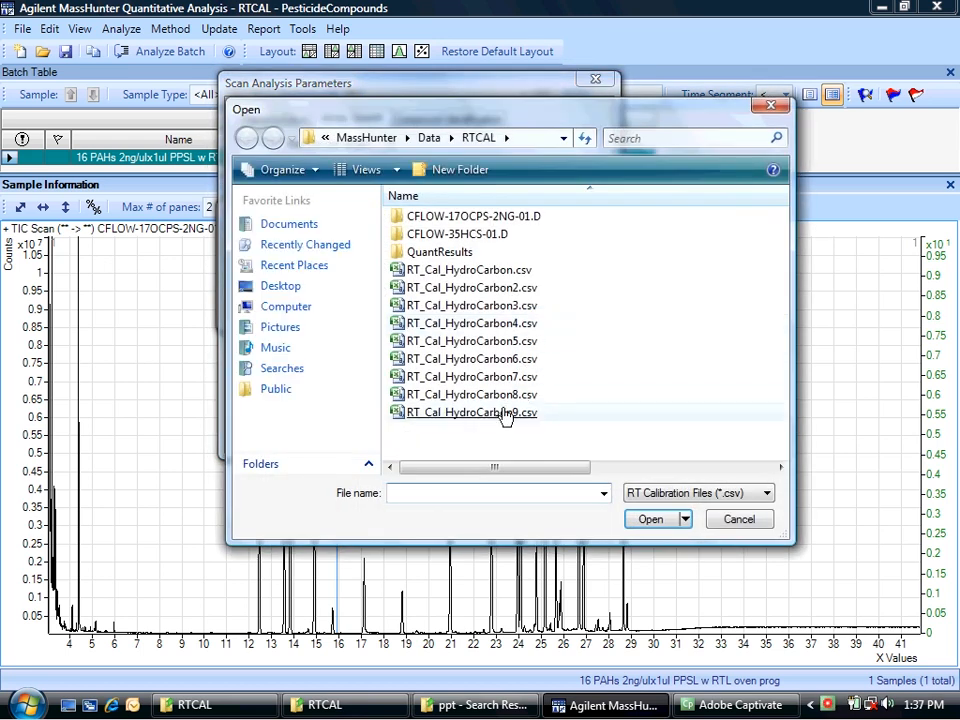
{"action": "left_click", "coordinate": [470, 412]}
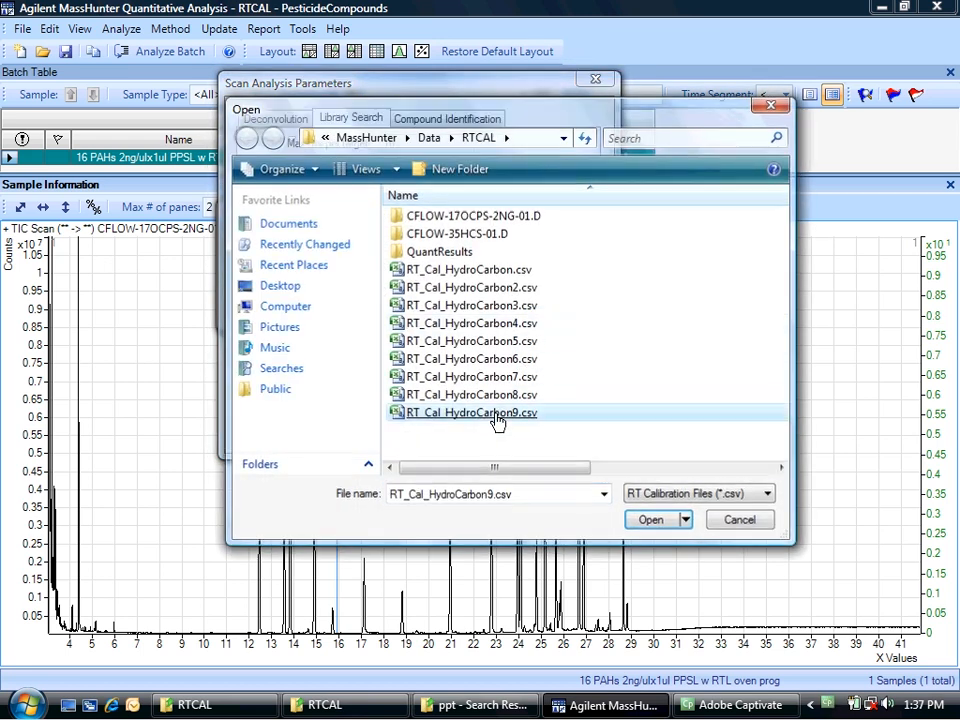
{"action": "left_click", "coordinate": [650, 520]}
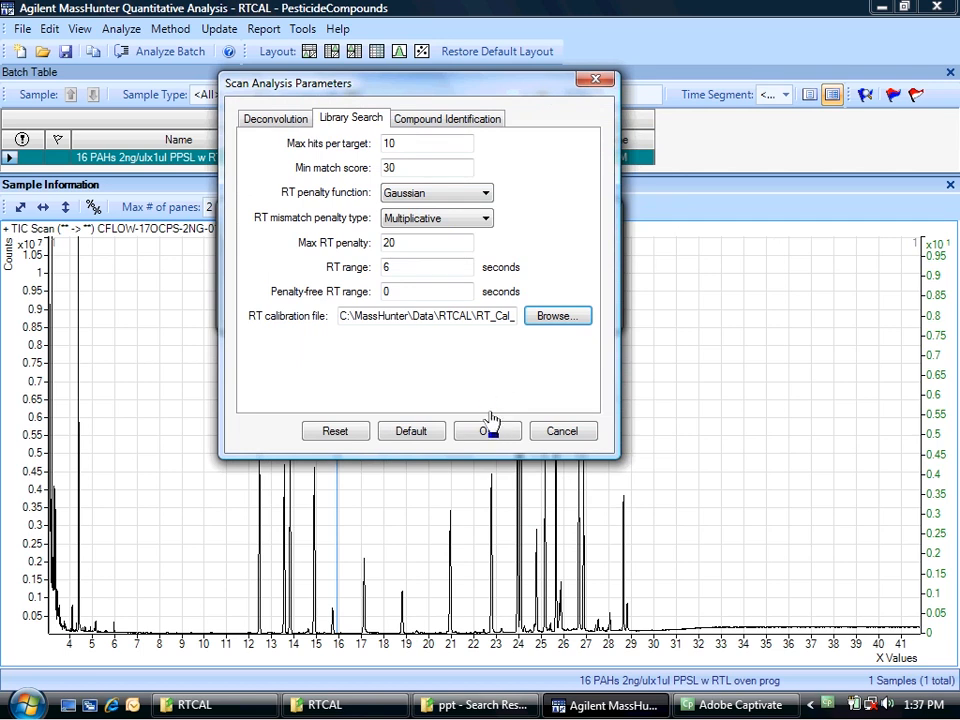
{"action": "left_click", "coordinate": [488, 430]}
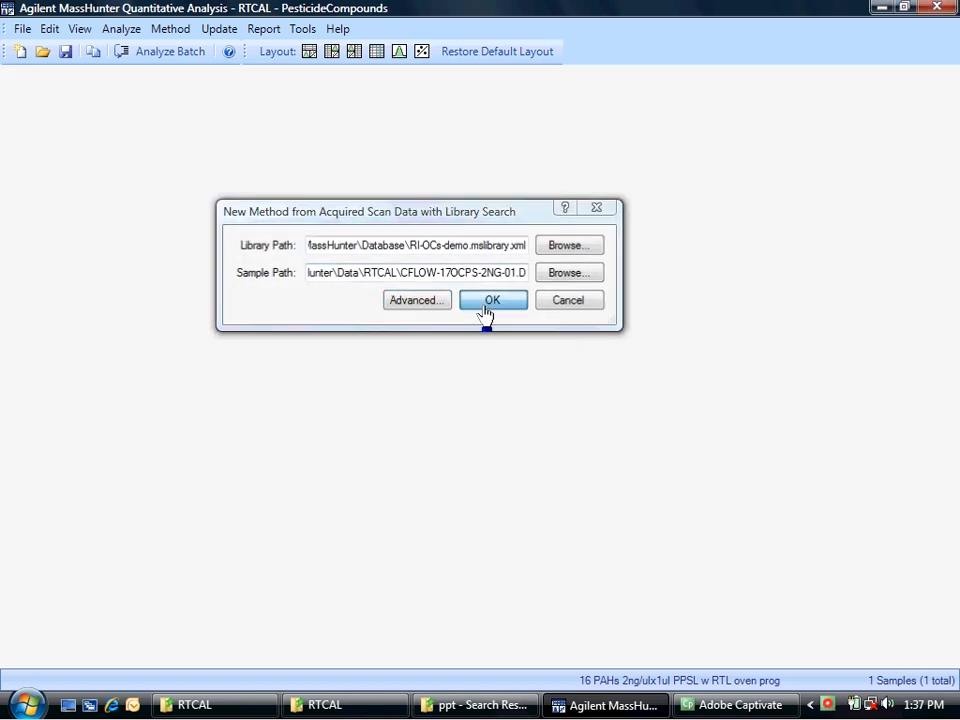
{"action": "left_click", "coordinate": [492, 300]}
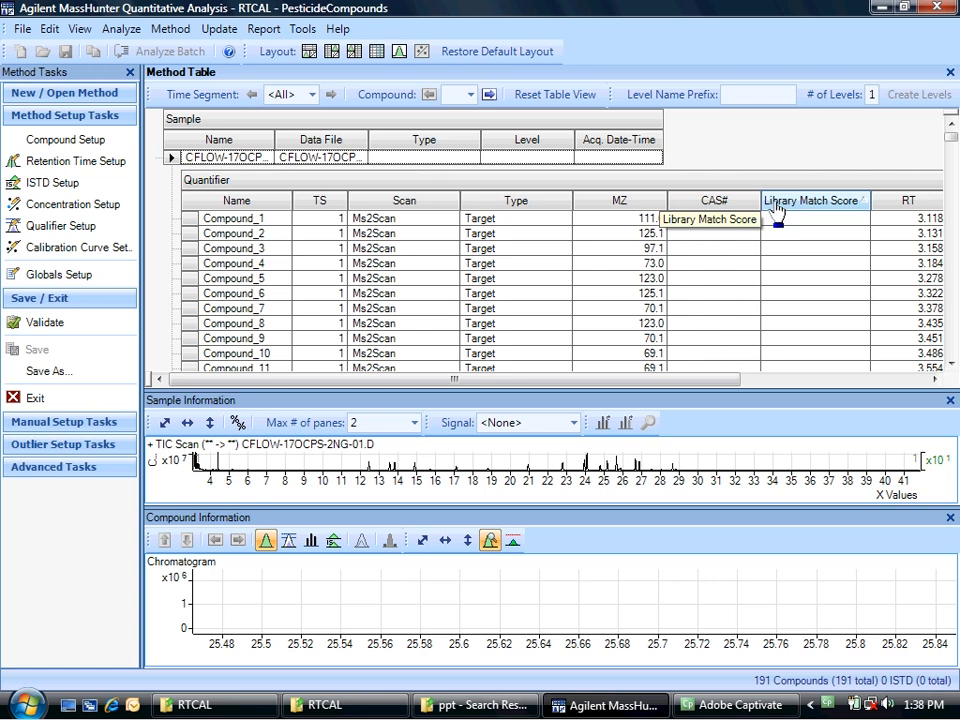
Sort compounds by descending library match score and view the p,p'-DDE and p,p'-DDD chromatogram peaks.
{"action": "left_click", "coordinate": [808, 200]}
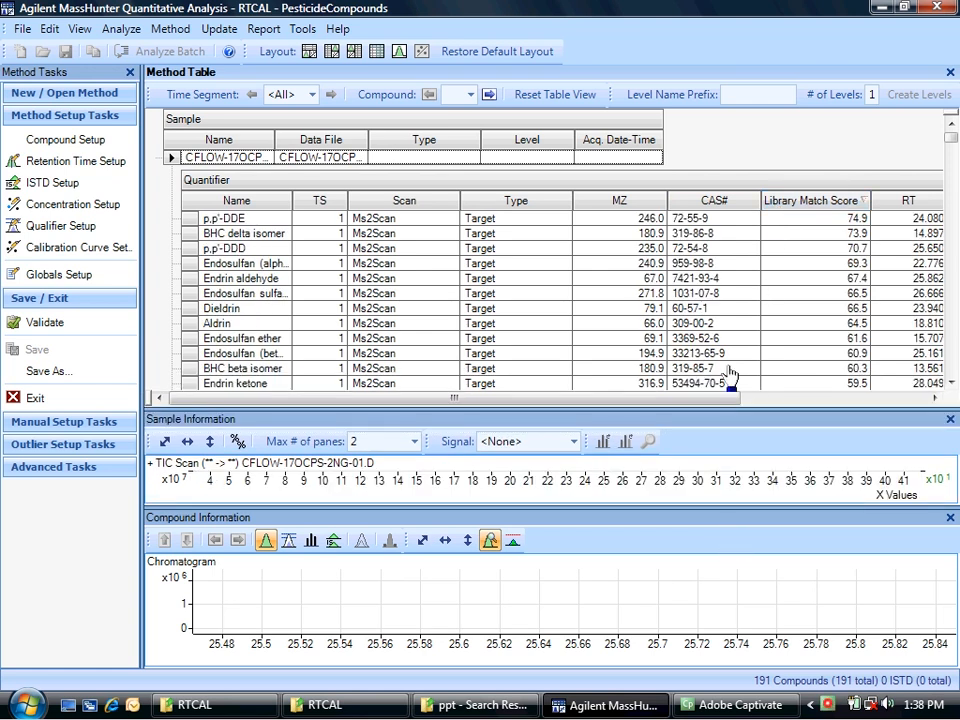
{"action": "left_click", "coordinate": [236, 218]}
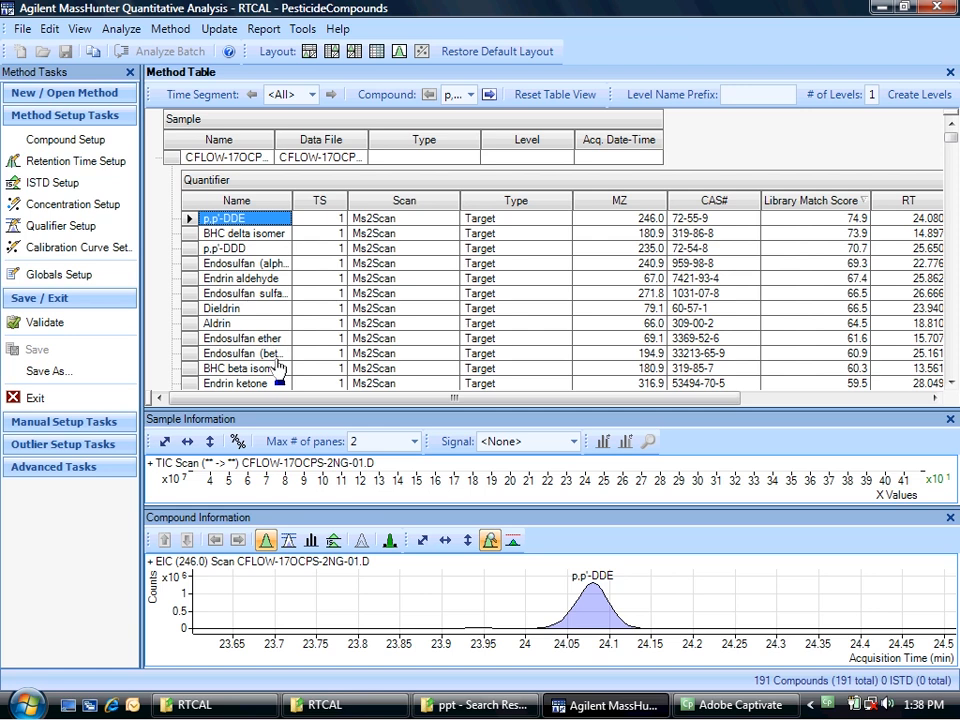
{"action": "left_click", "coordinate": [224, 248]}
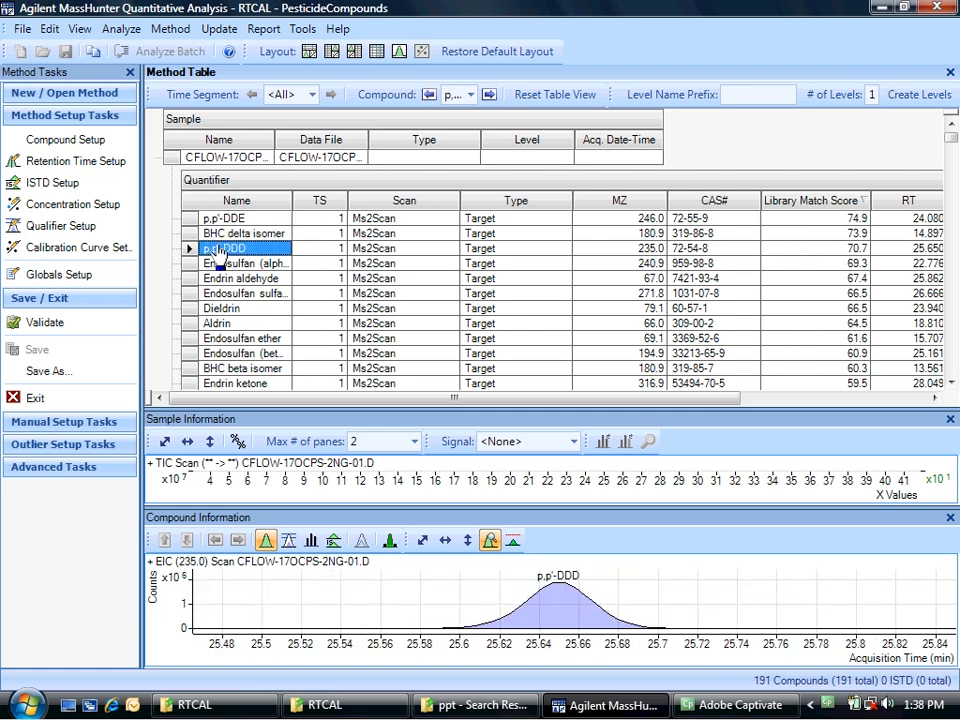
{"action": "left_click", "coordinate": [230, 248]}
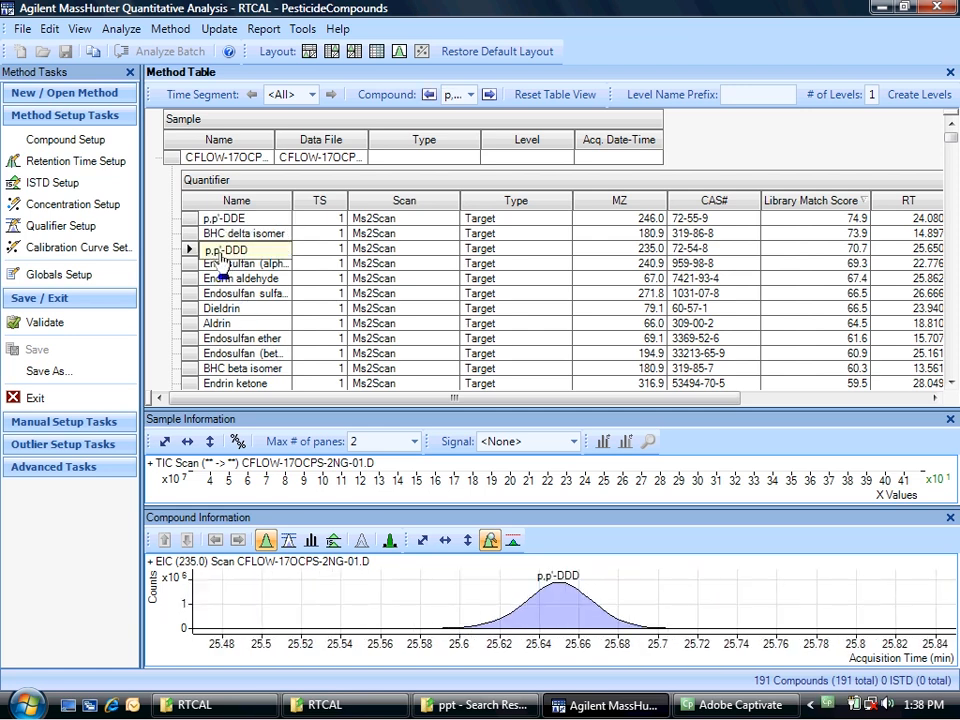
{"action": "left_click", "coordinate": [236, 248]}
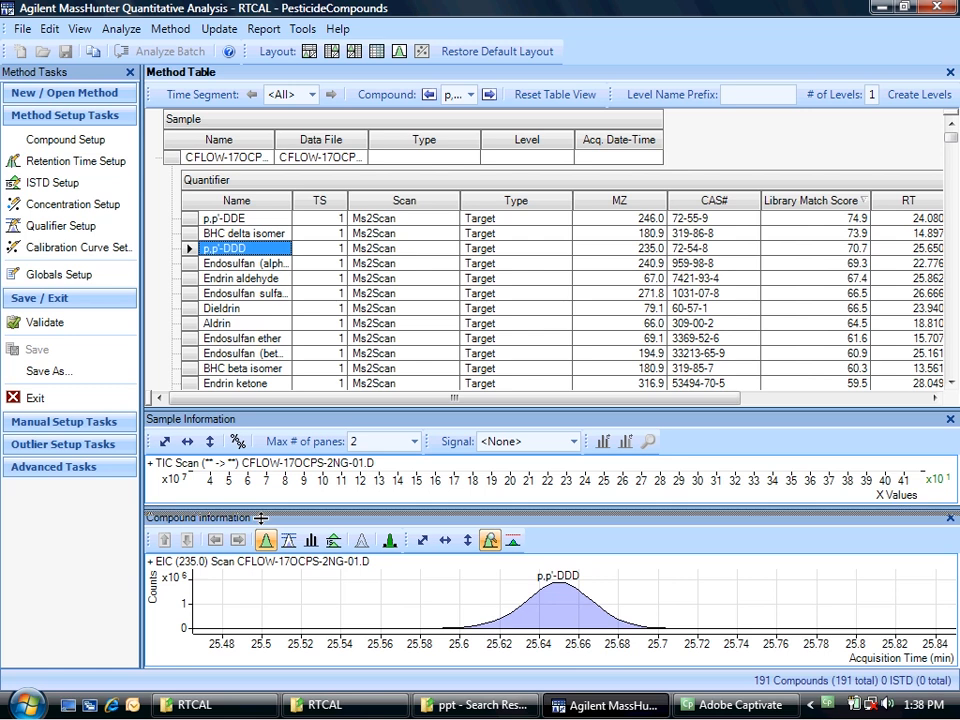